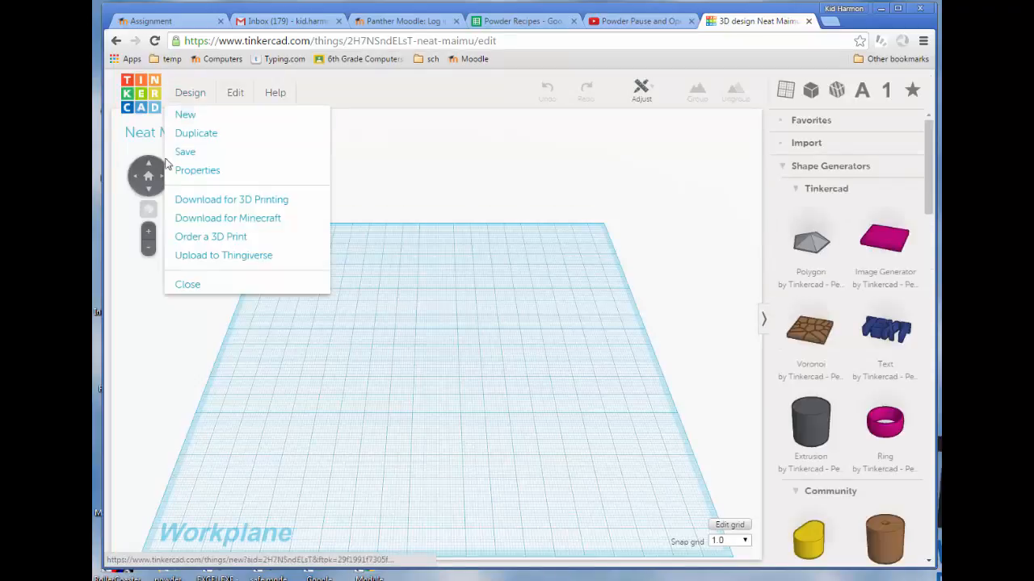
Rename the design to 'Alien Mdn' in Design Properties and save the change.
left_click(197, 169)
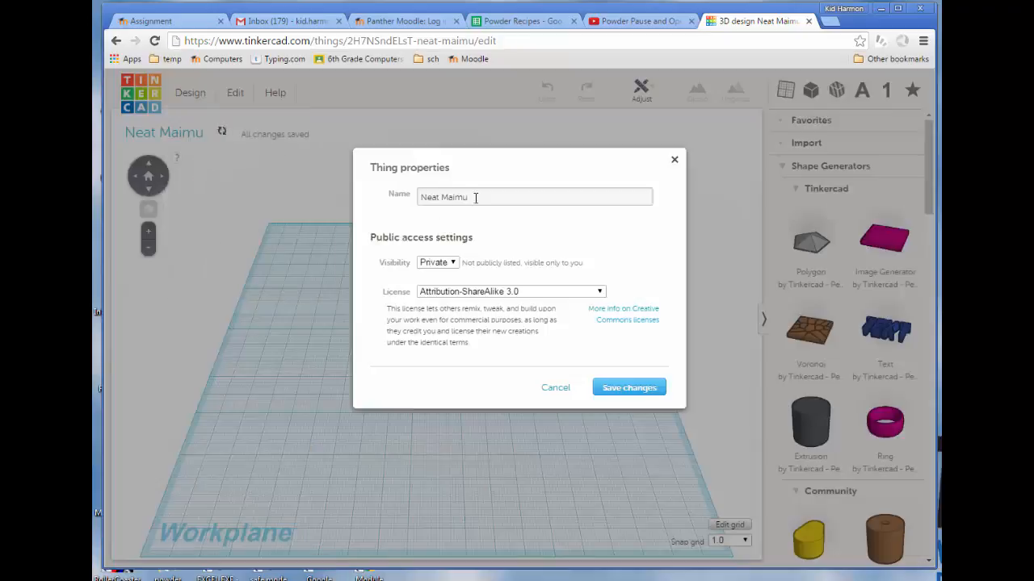
triple_click(533, 197)
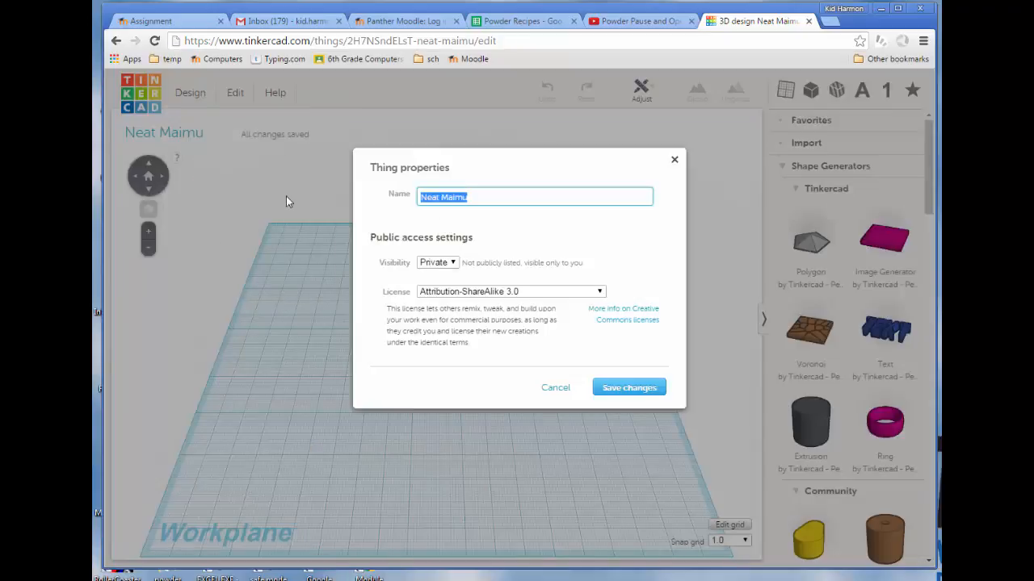
type("Alien Mdn")
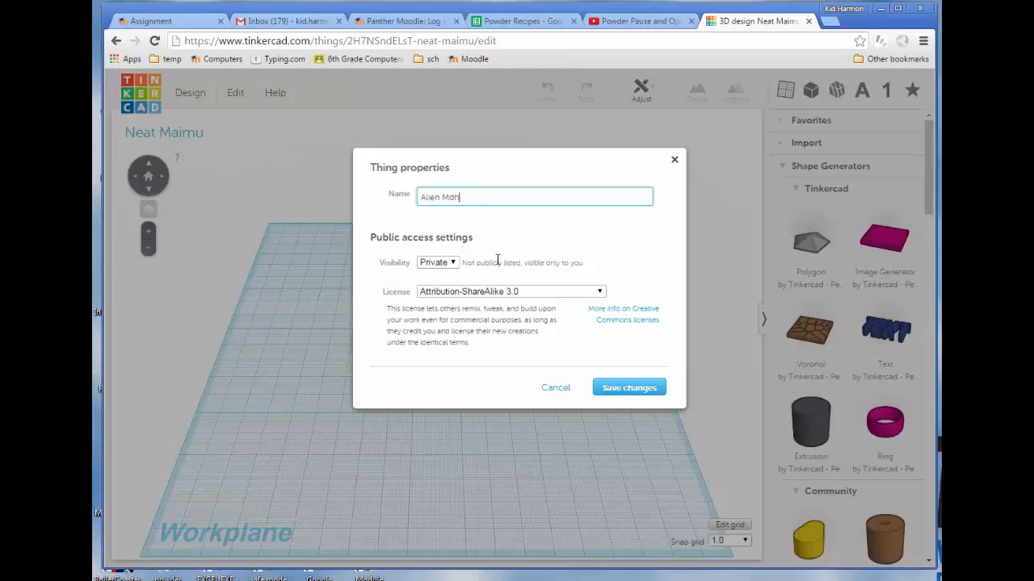
left_click(629, 388)
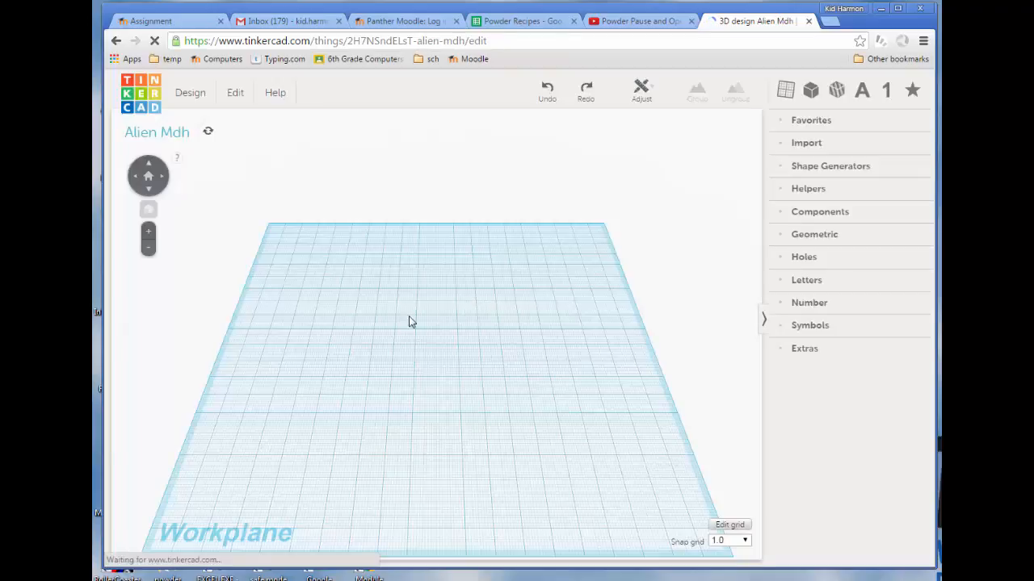
Place an orange cylinder on the workplane and drag a second one beside it.
left_click(831, 165)
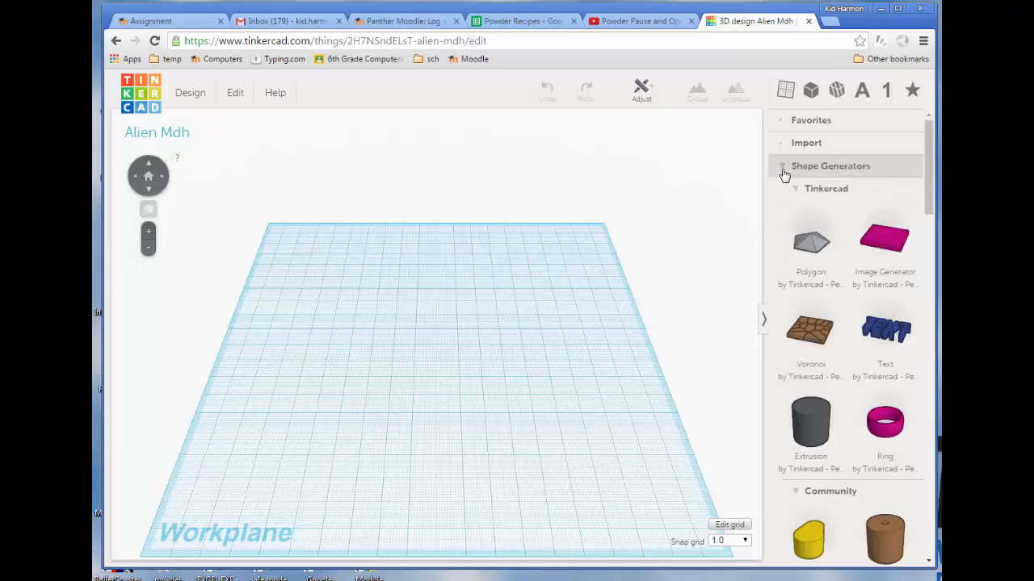
scroll("down", 3)
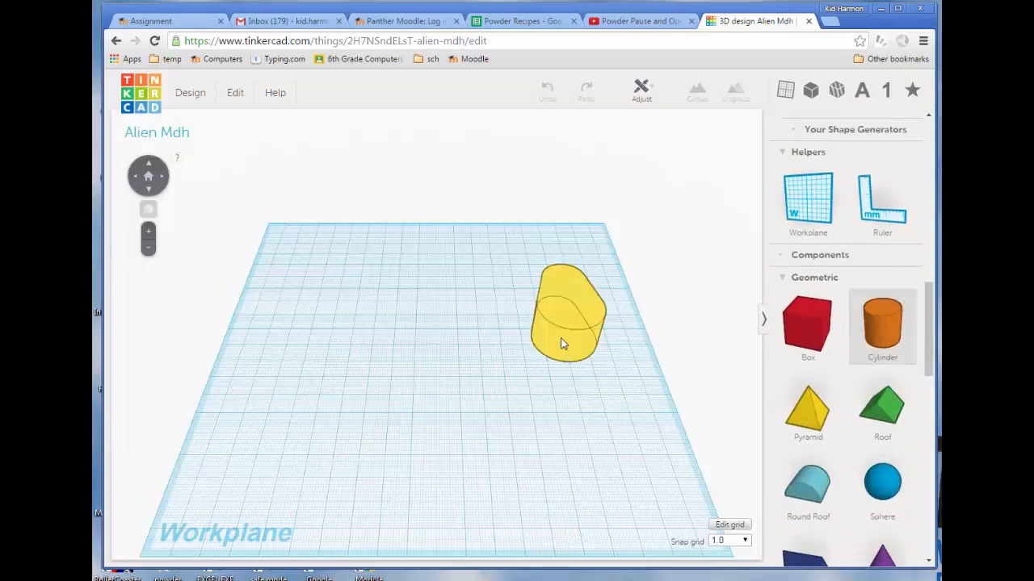
key("Delete")
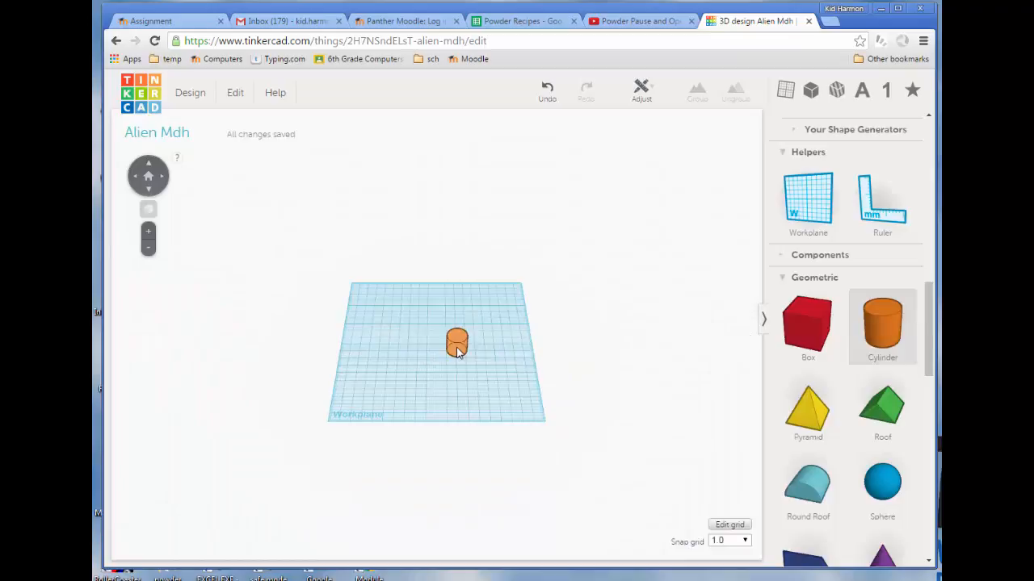
left_click(456, 343)
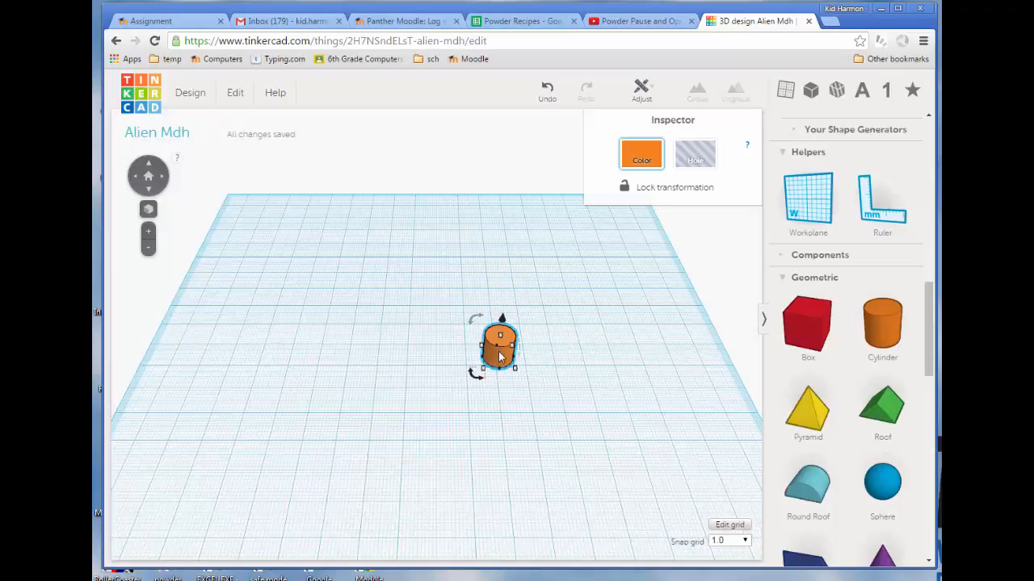
left_click_drag(499, 347, 420, 347)
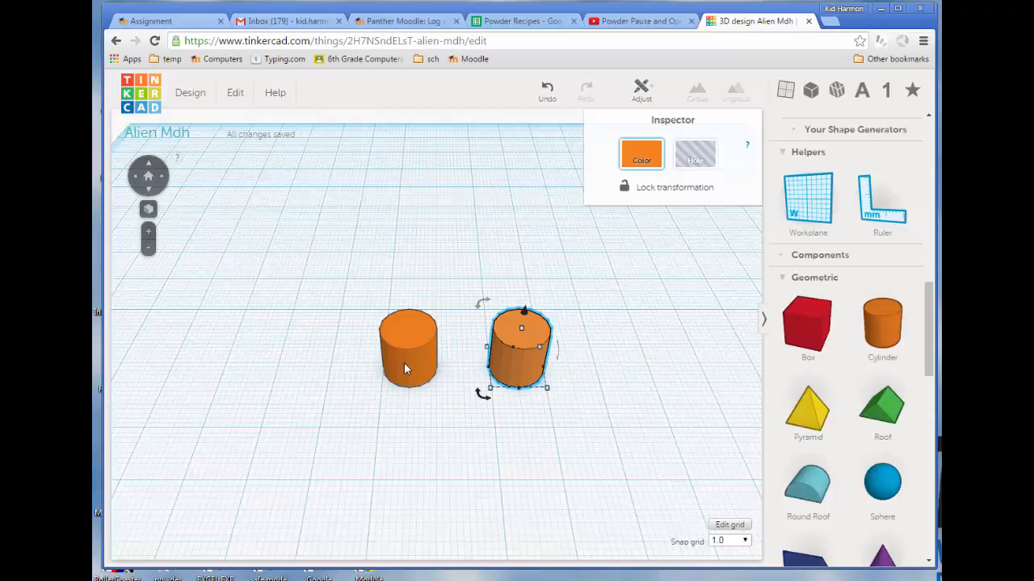
Select both orange cylinders and group them into a single object.
left_click(696, 92)
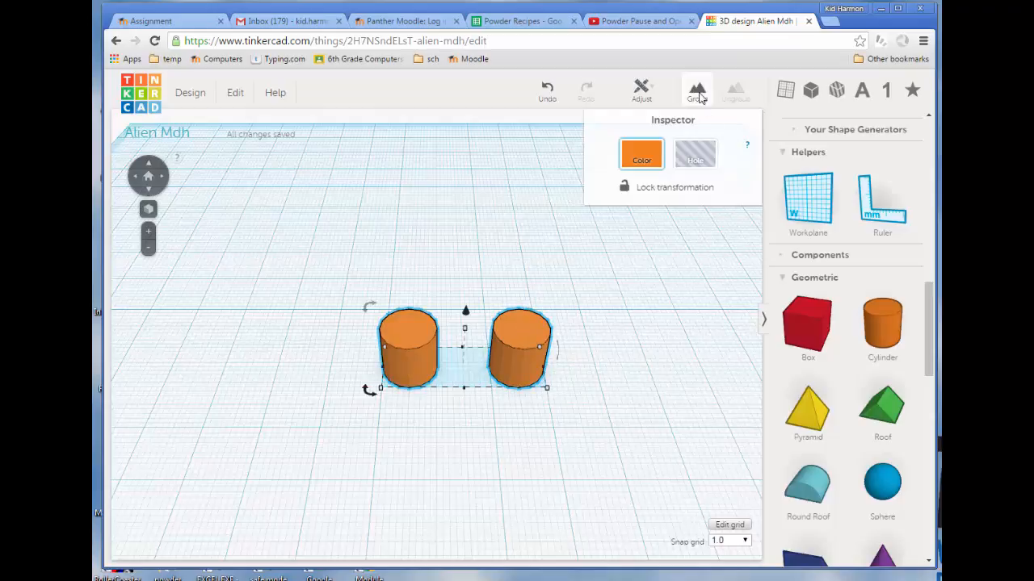
left_click(696, 90)
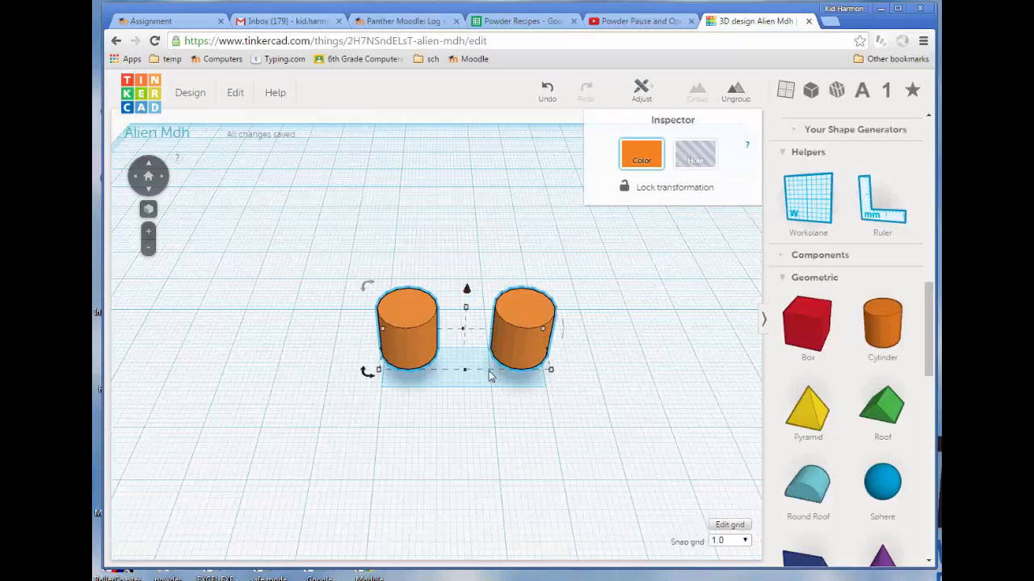
mouse_move(584, 432)
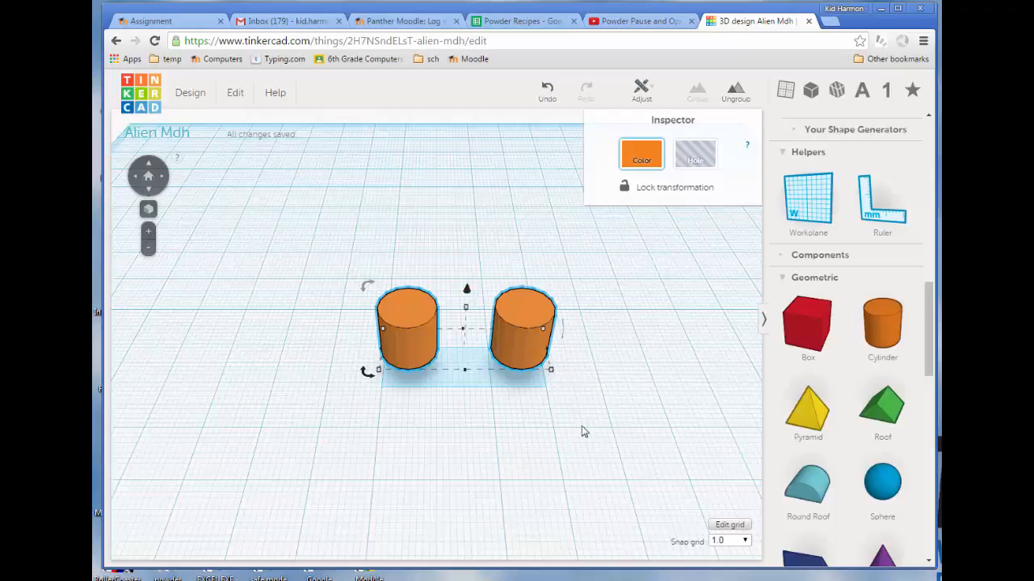
mouse_move(783, 277)
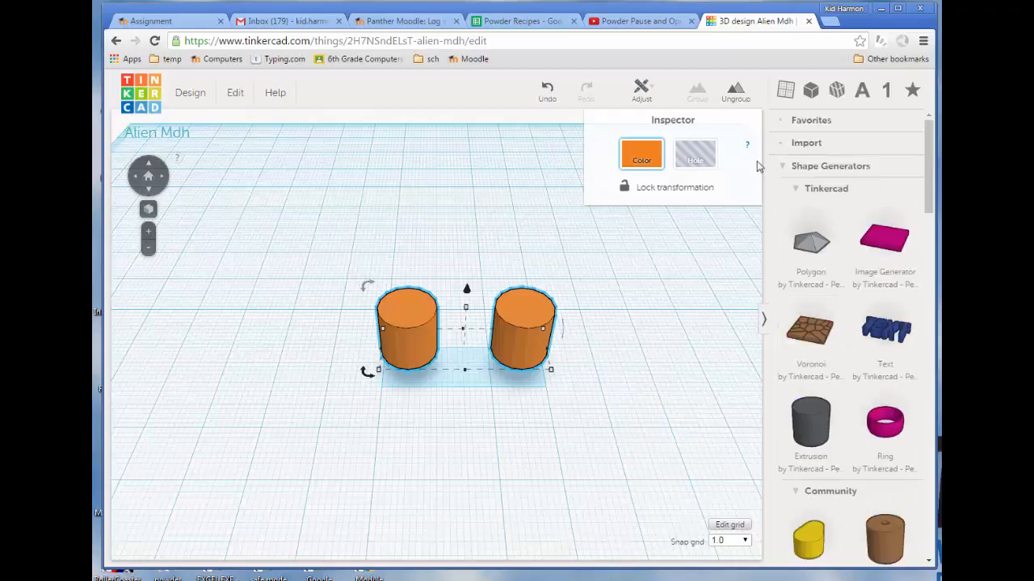
Scroll the community shapes to page 2 to reach the Truncated cuboctahedron.
scroll("down", 3)
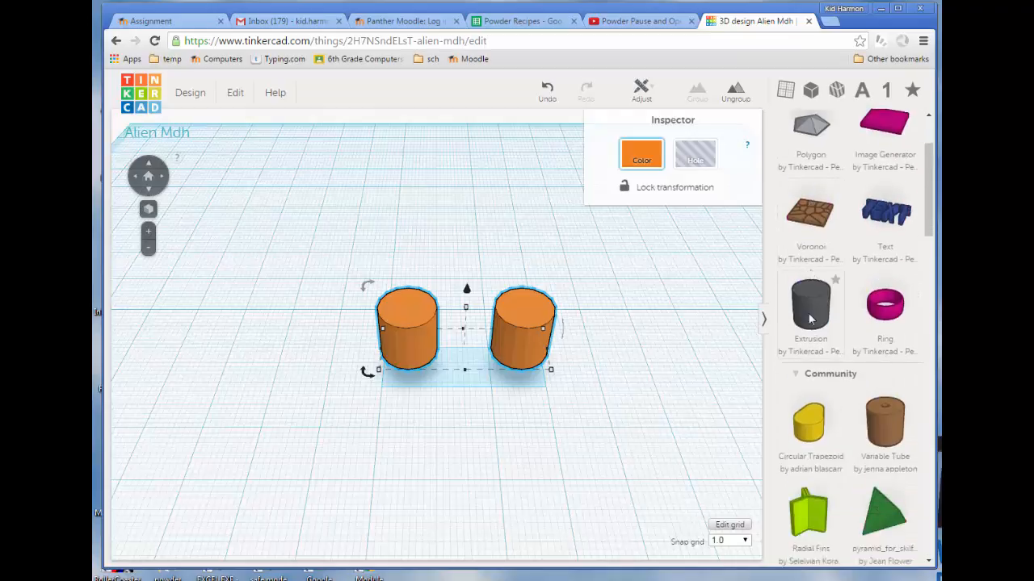
scroll("down", 3)
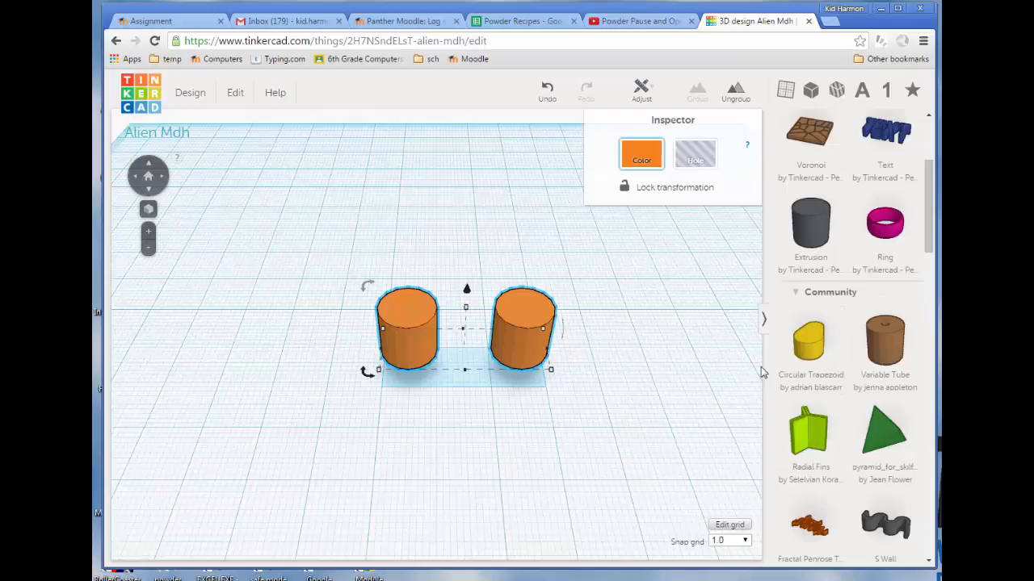
scroll("down", 3)
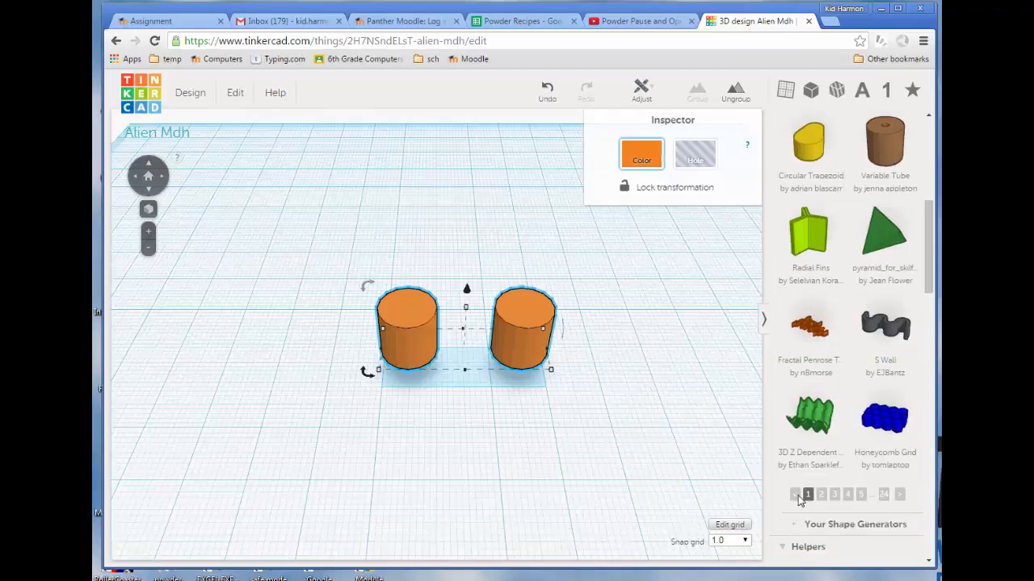
mouse_move(831, 393)
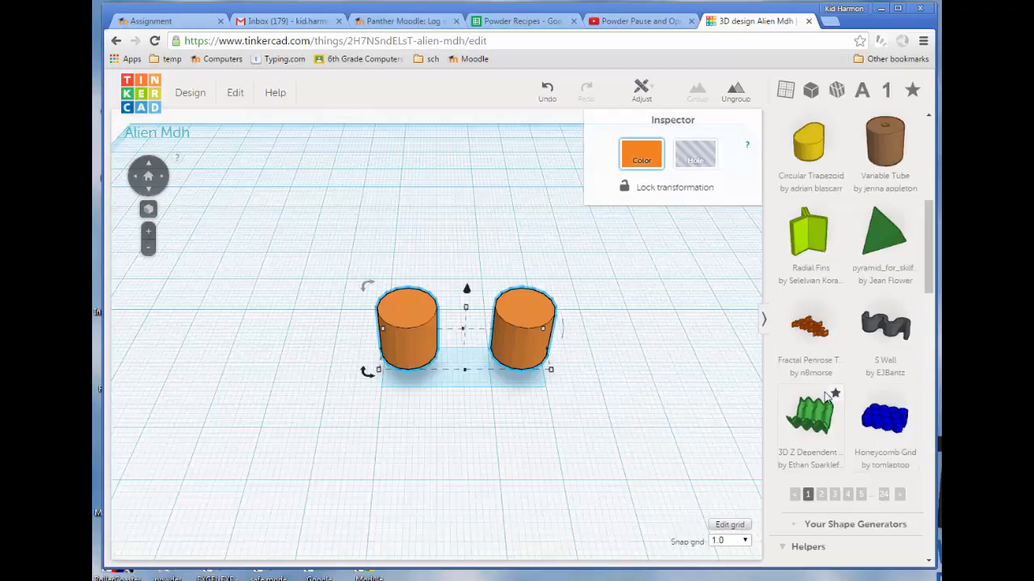
mouse_move(812, 489)
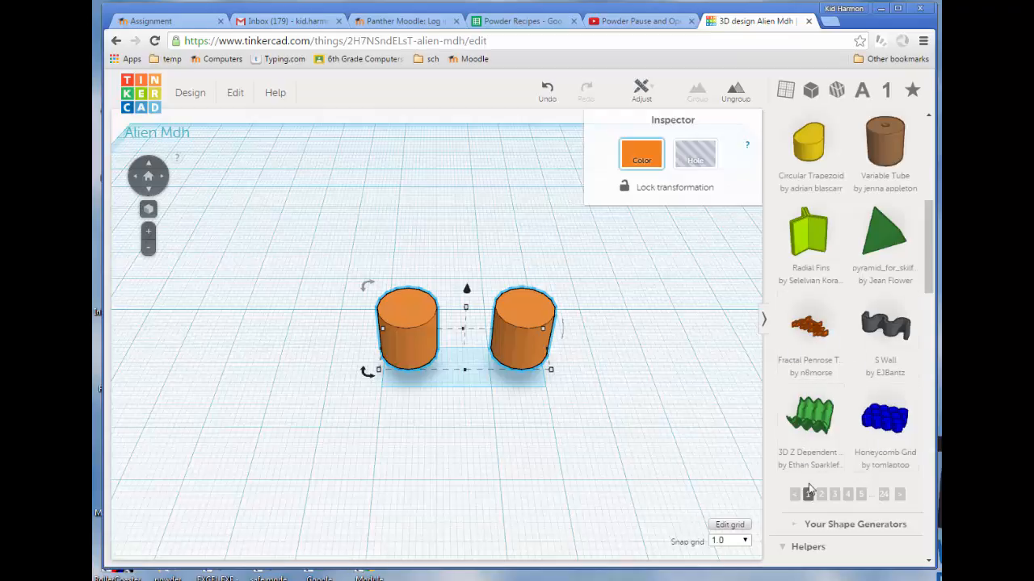
left_click(822, 493)
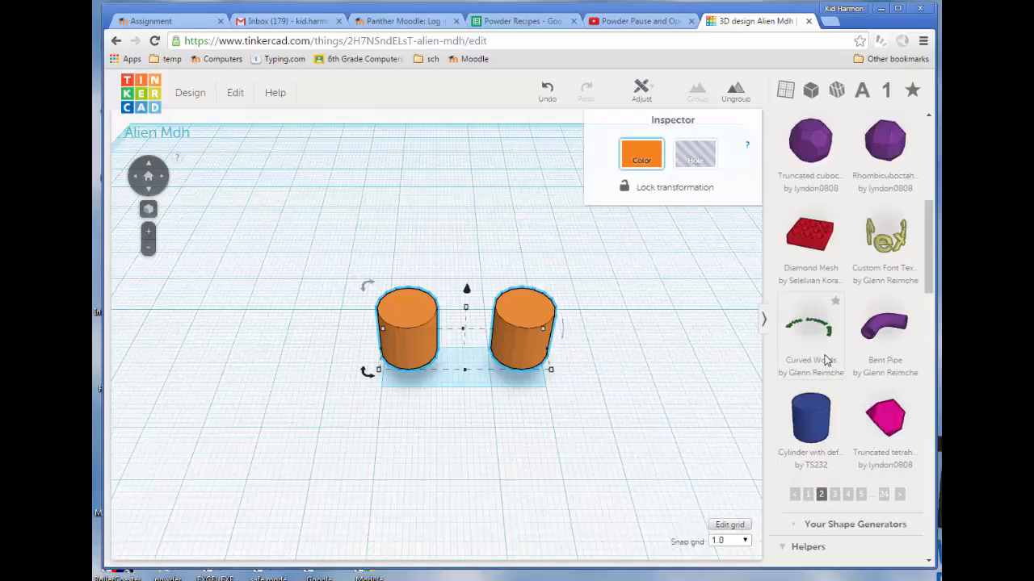
mouse_move(810, 154)
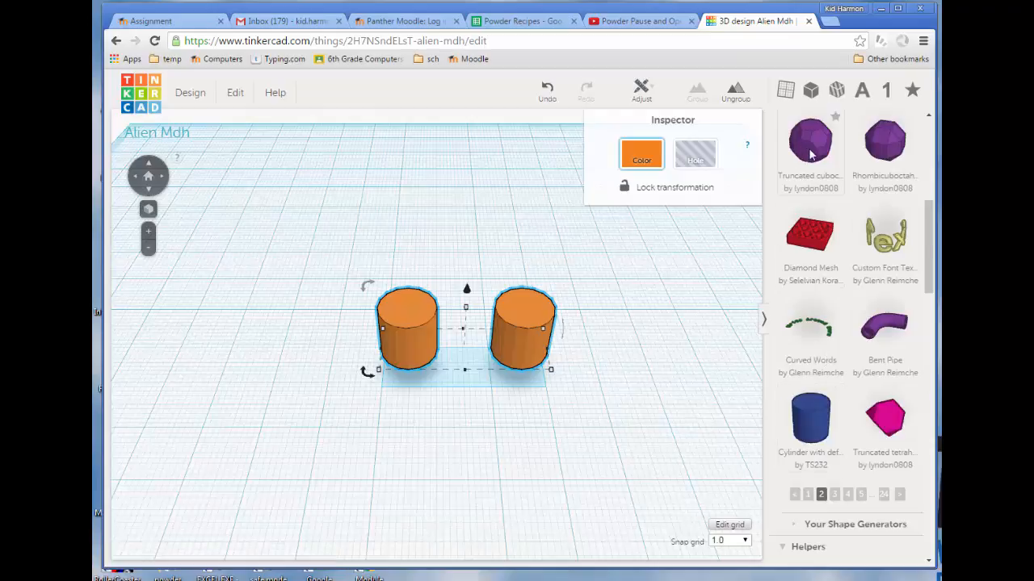
mouse_move(813, 153)
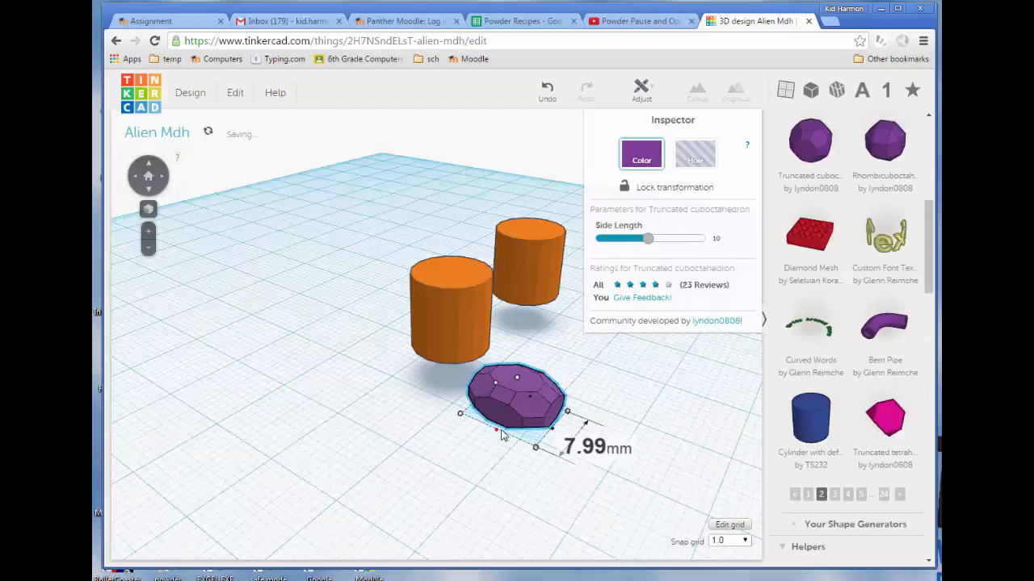
Flatten the purple polyhedron under the left leg and set a copy under the right leg.
left_click_drag(568, 412, 539, 442)
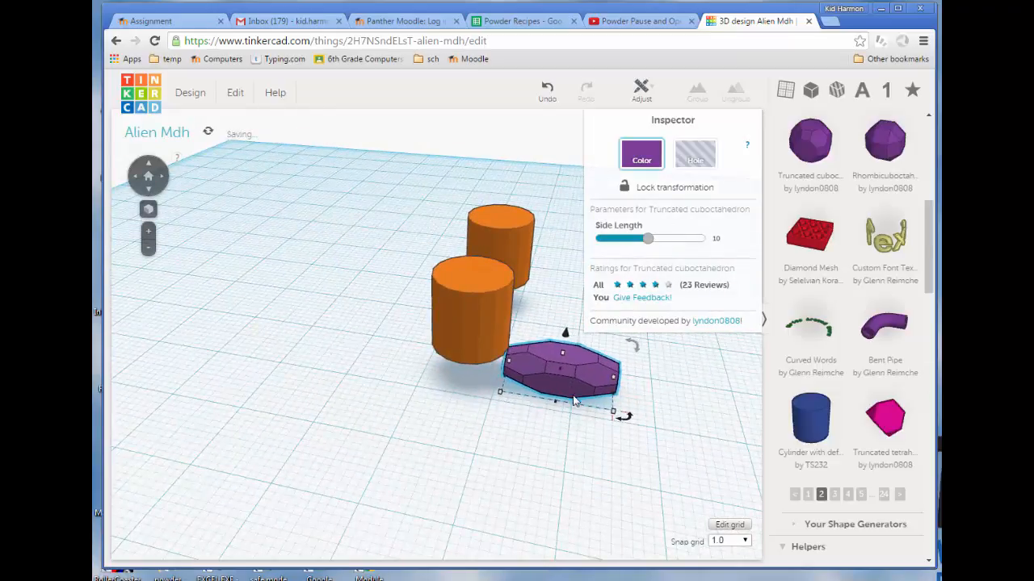
left_click_drag(561, 371, 500, 371)
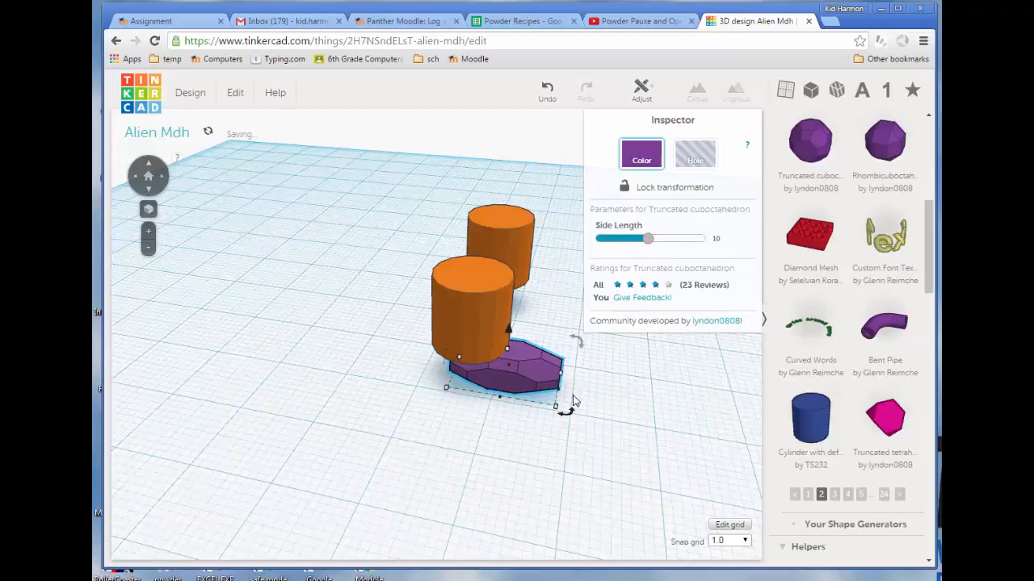
left_click_drag(509, 364, 484, 375)
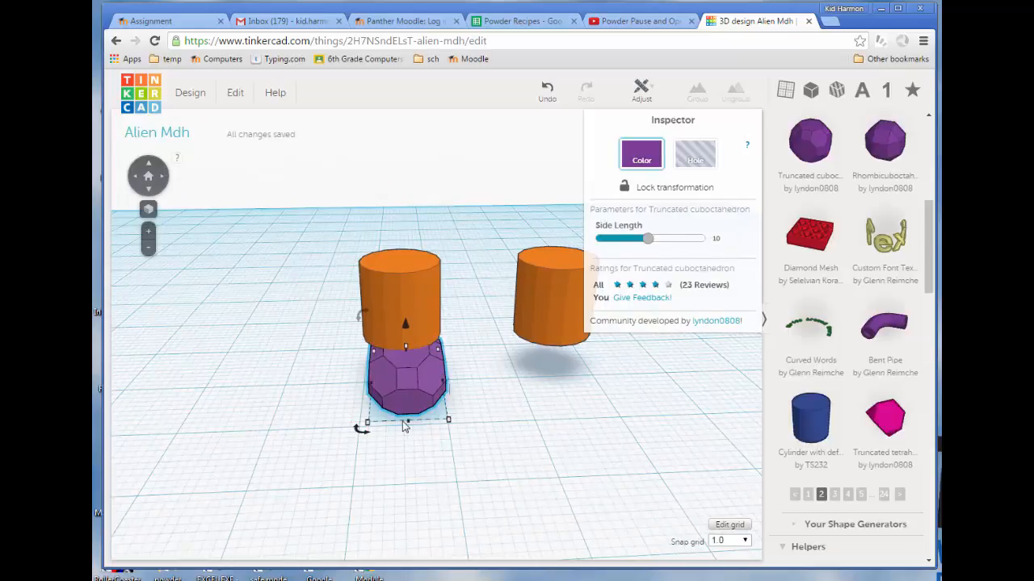
left_click_drag(404, 387, 440, 371)
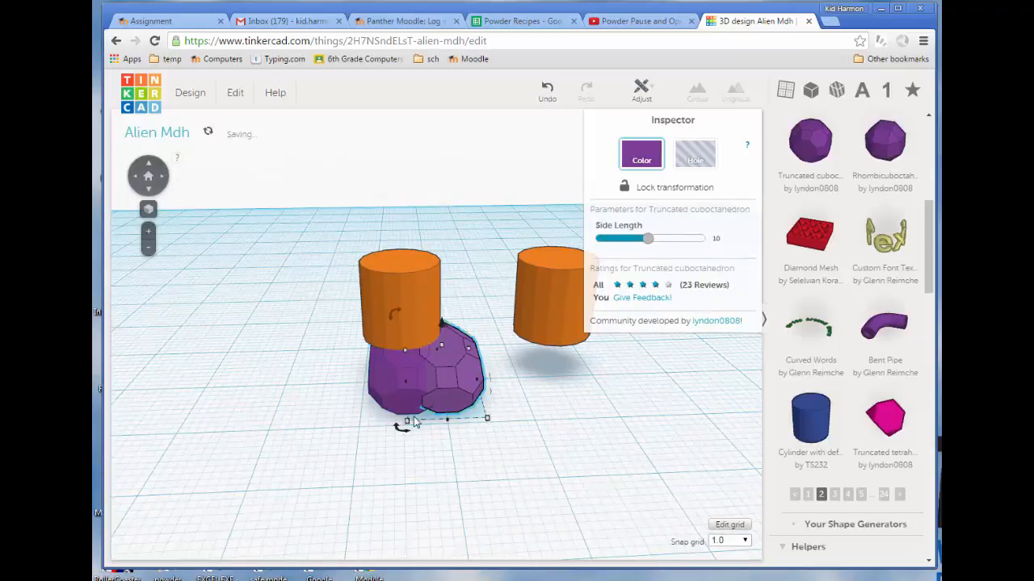
left_click_drag(436, 372, 496, 371)
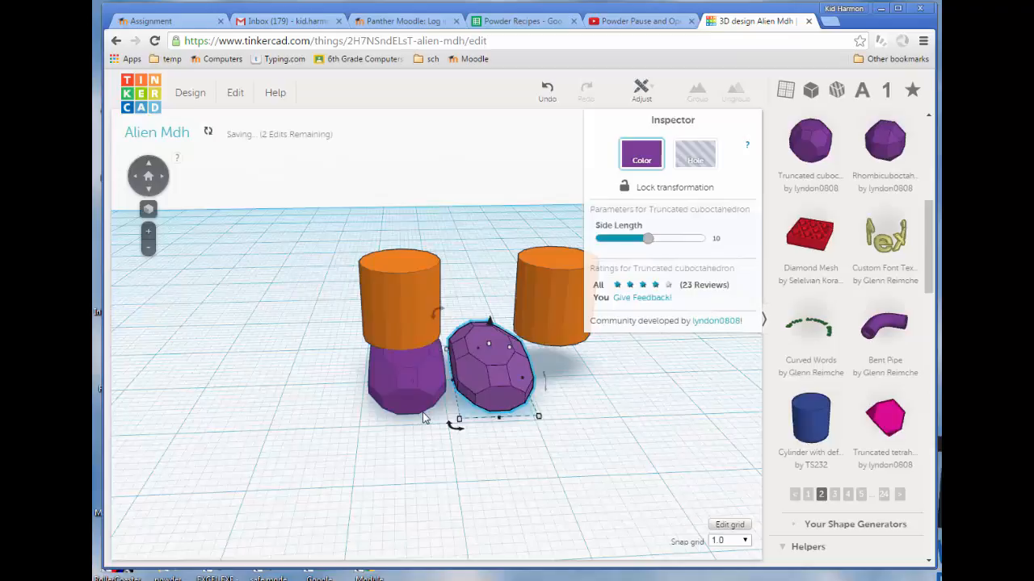
left_click_drag(492, 363, 565, 371)
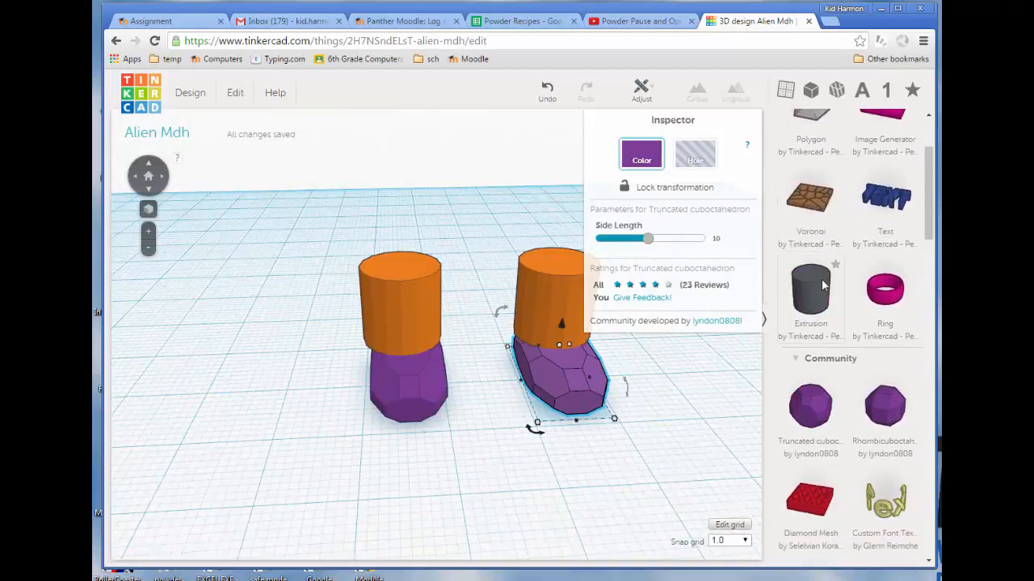
Scroll the community shapes to page 3 and add the Twisty Ring.
scroll("down", 3)
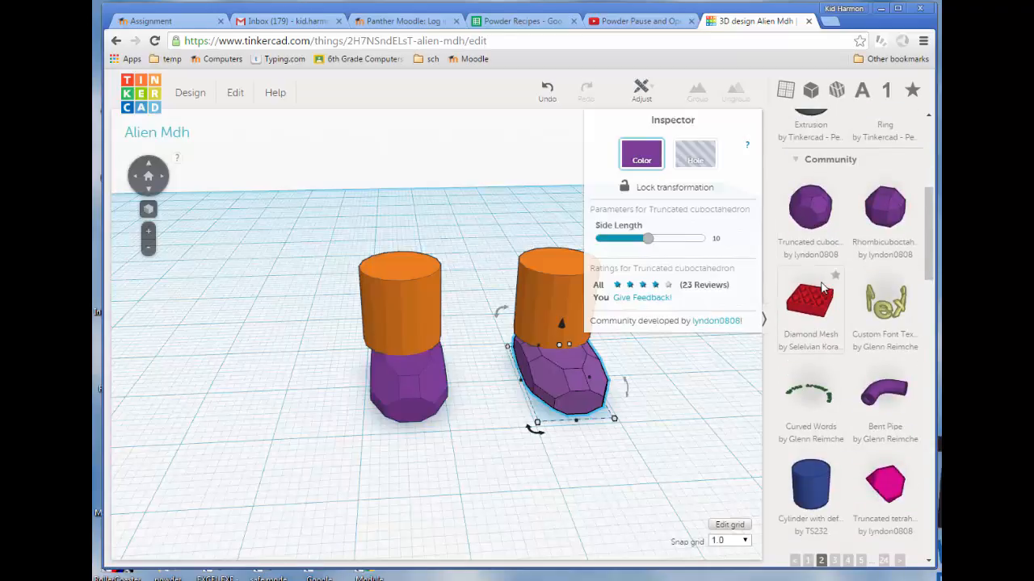
scroll("down", 3)
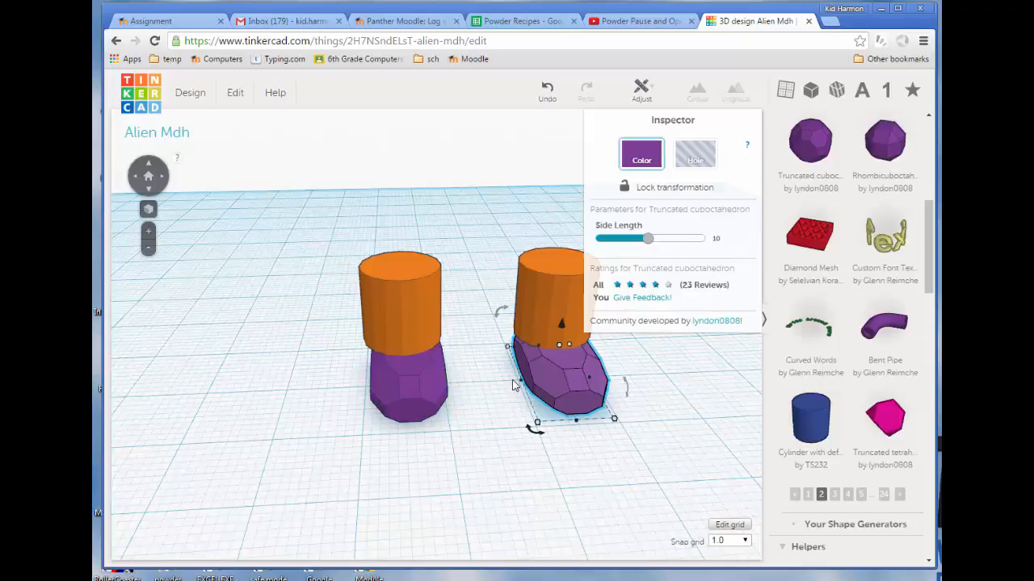
mouse_move(790, 387)
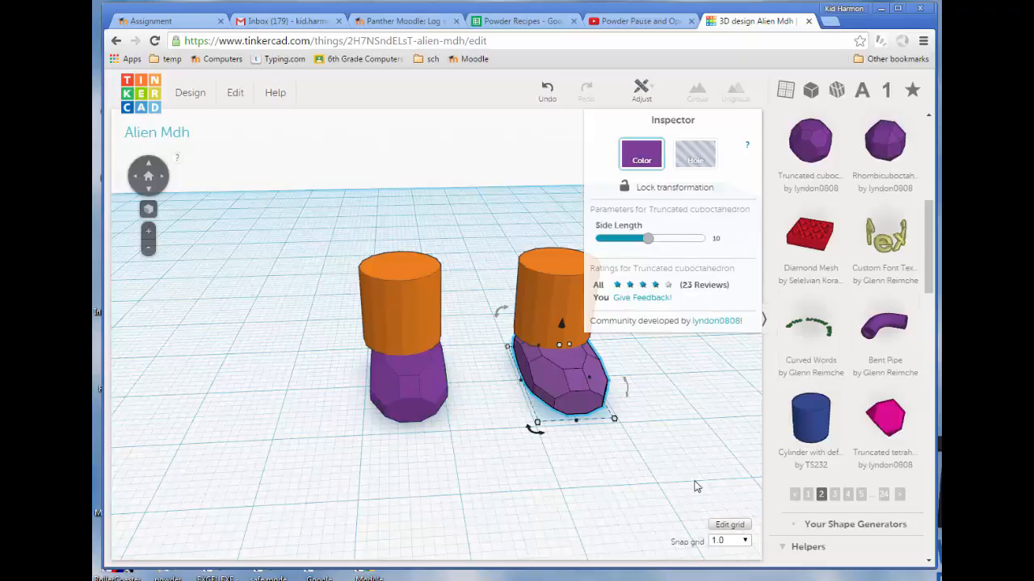
left_click(834, 493)
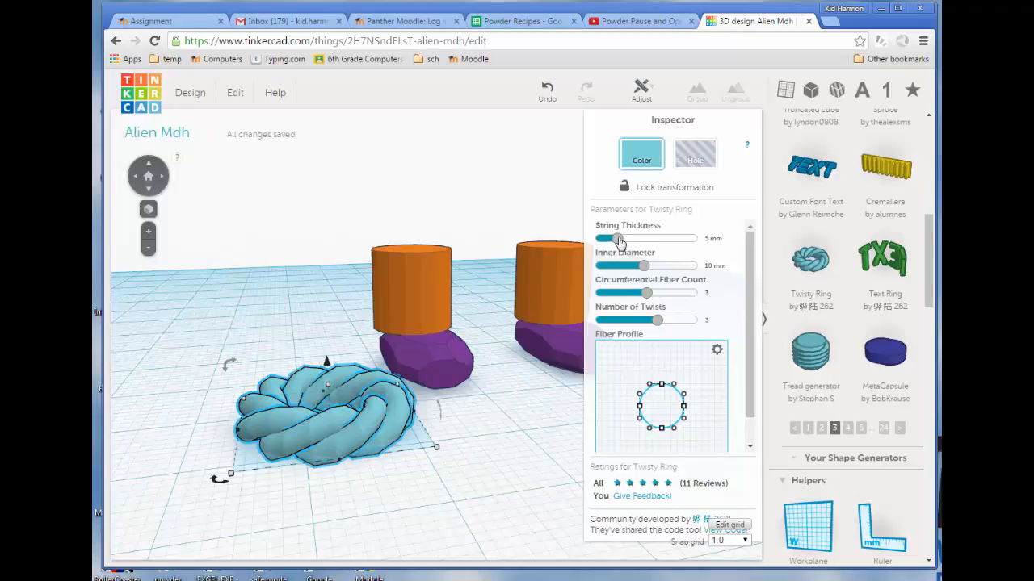
mouse_move(692, 273)
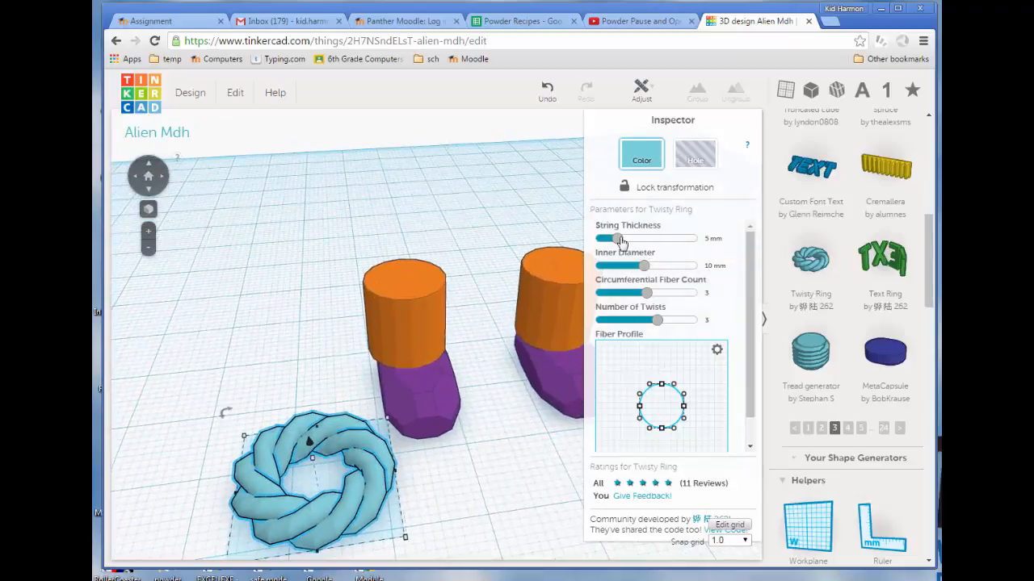
Set the twisty ring's string thickness and inner diameter to 5 mm.
left_click_drag(618, 238, 607, 239)
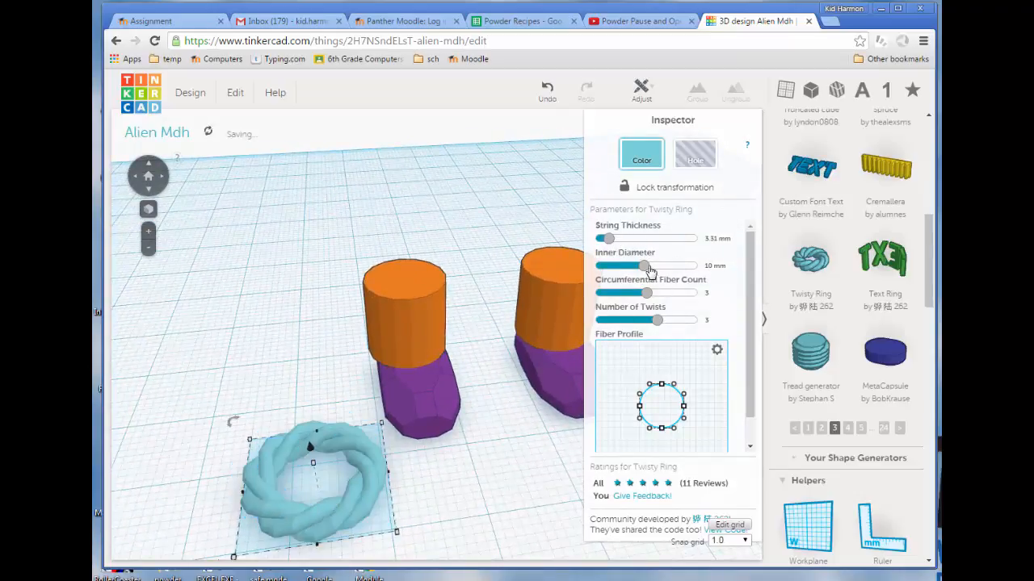
left_click_drag(644, 266, 620, 265)
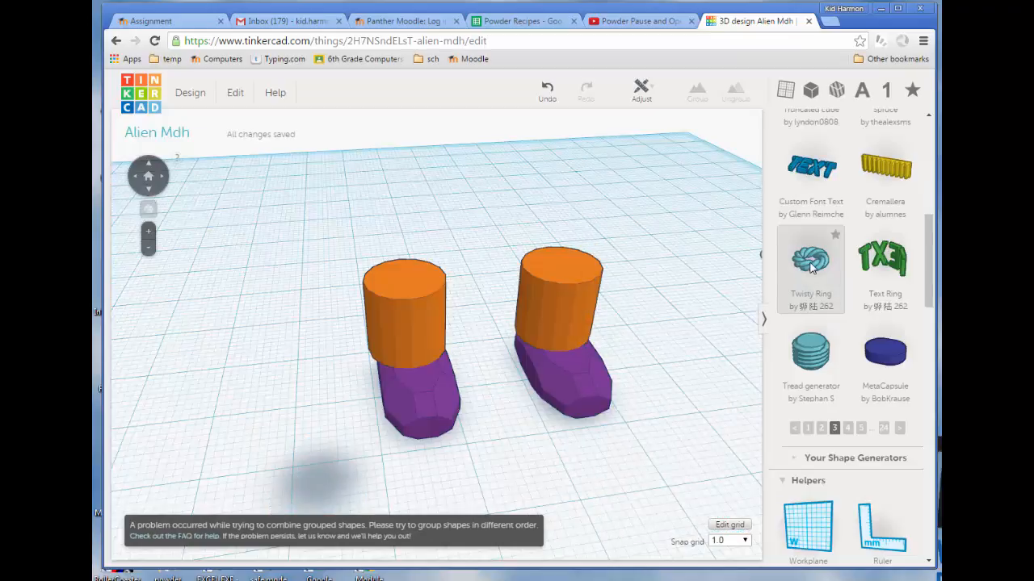
left_click(810, 259)
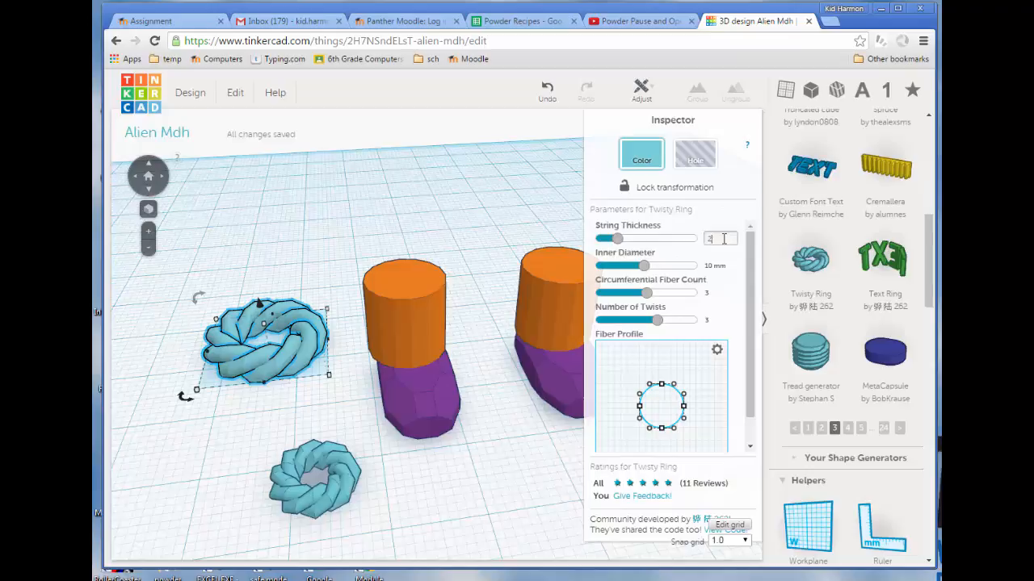
left_click(718, 266)
type("5")
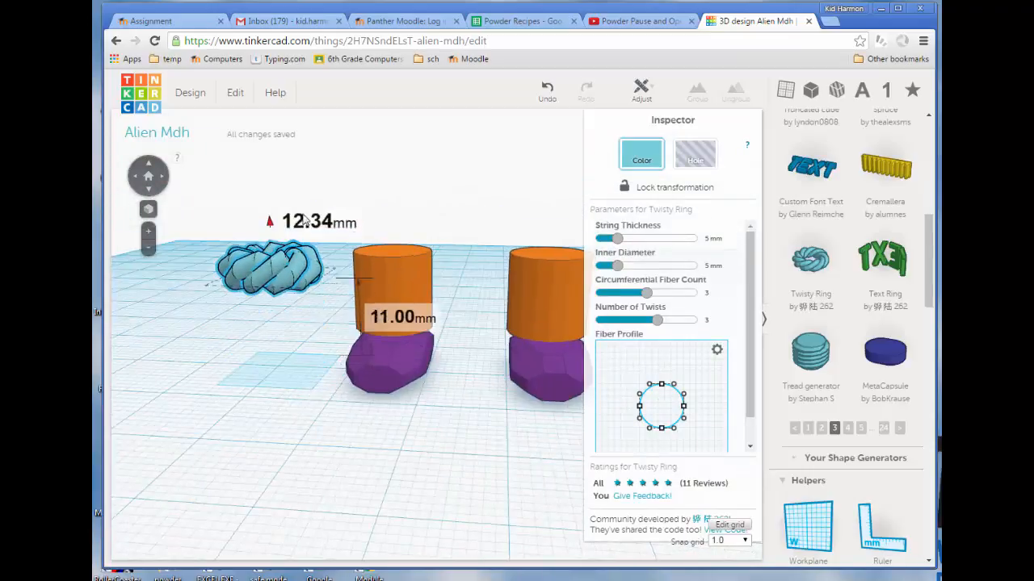
Lift and center the twisty ring on the left leg, then orbit to a side view.
left_click_drag(275, 270, 295, 242)
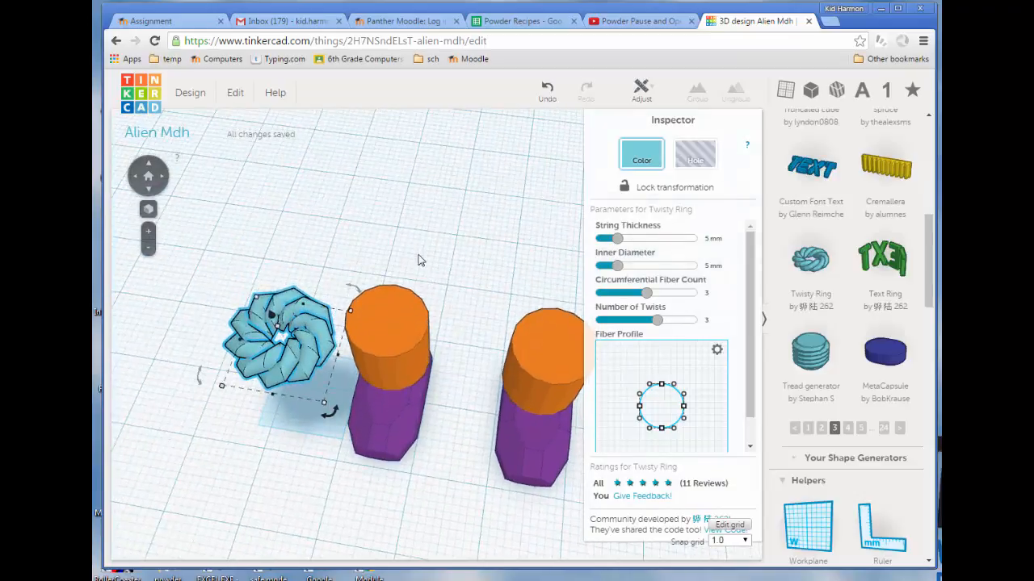
left_click_drag(283, 339, 347, 323)
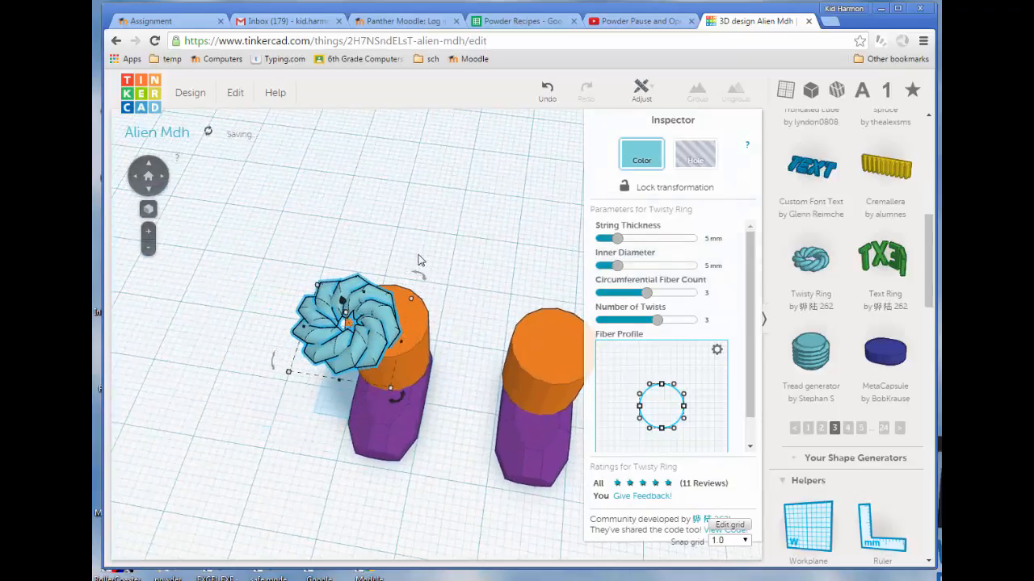
left_click_drag(347, 323, 392, 310)
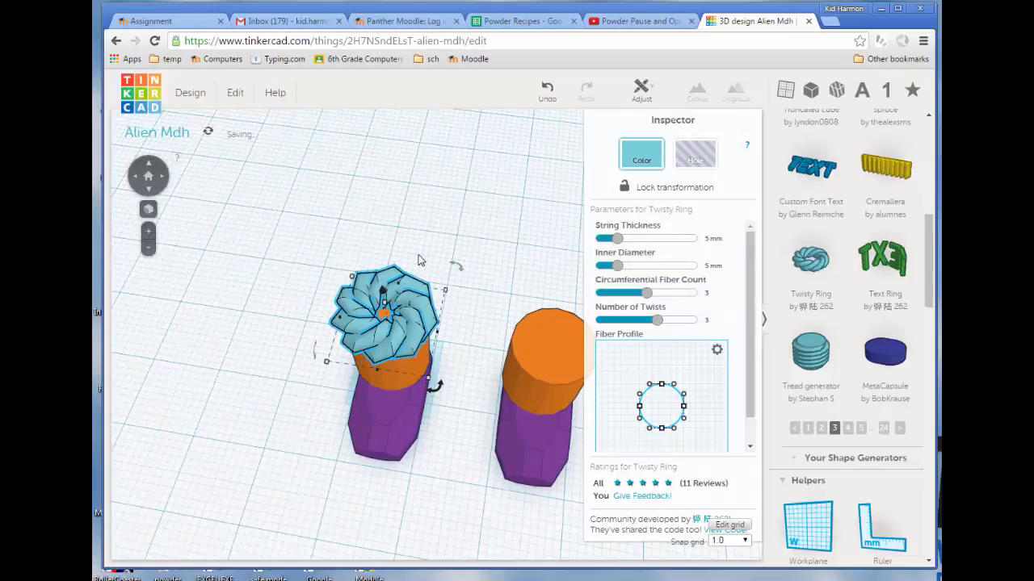
left_click(727, 541)
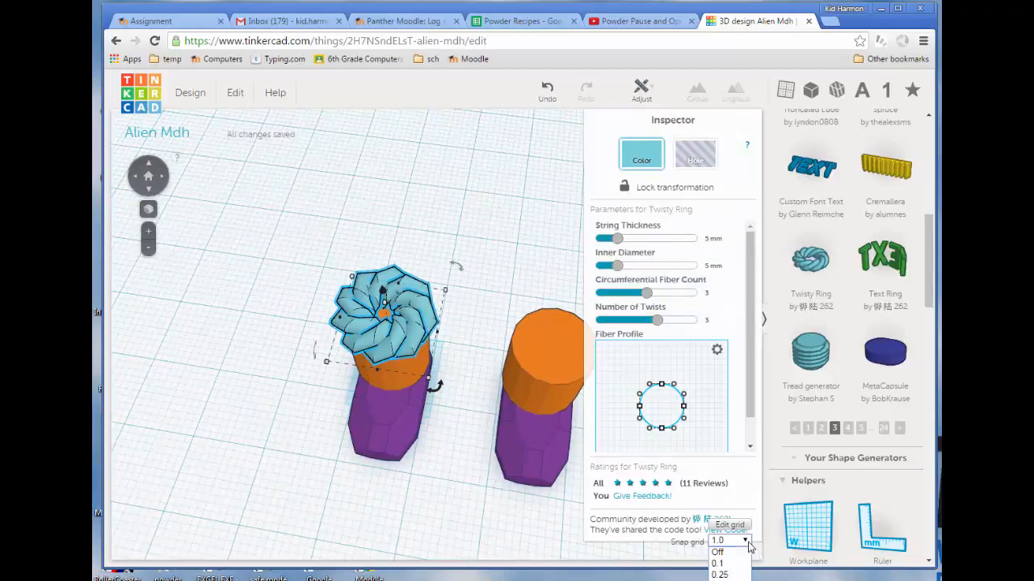
left_click(461, 491)
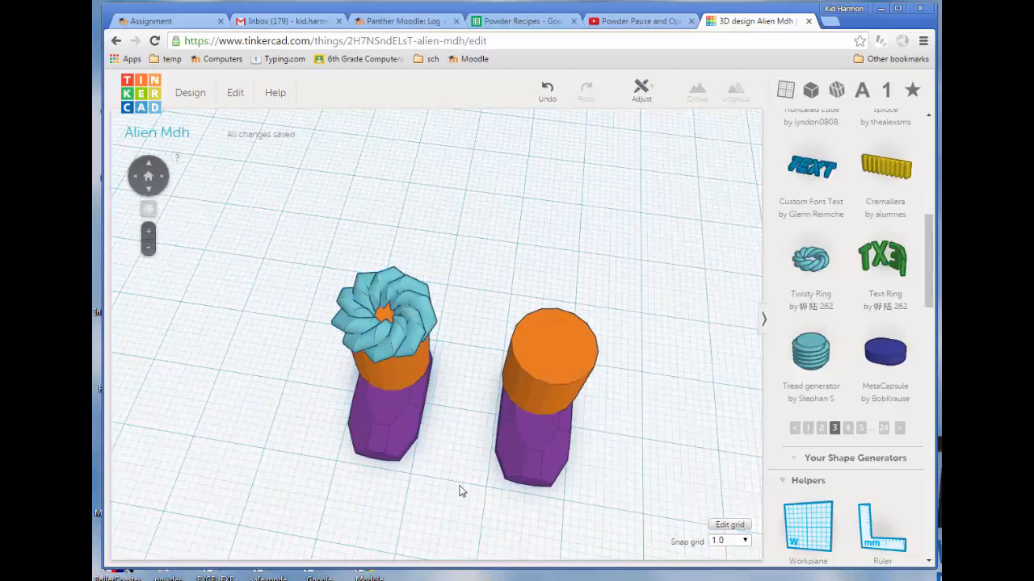
left_click_drag(461, 490, 388, 358)
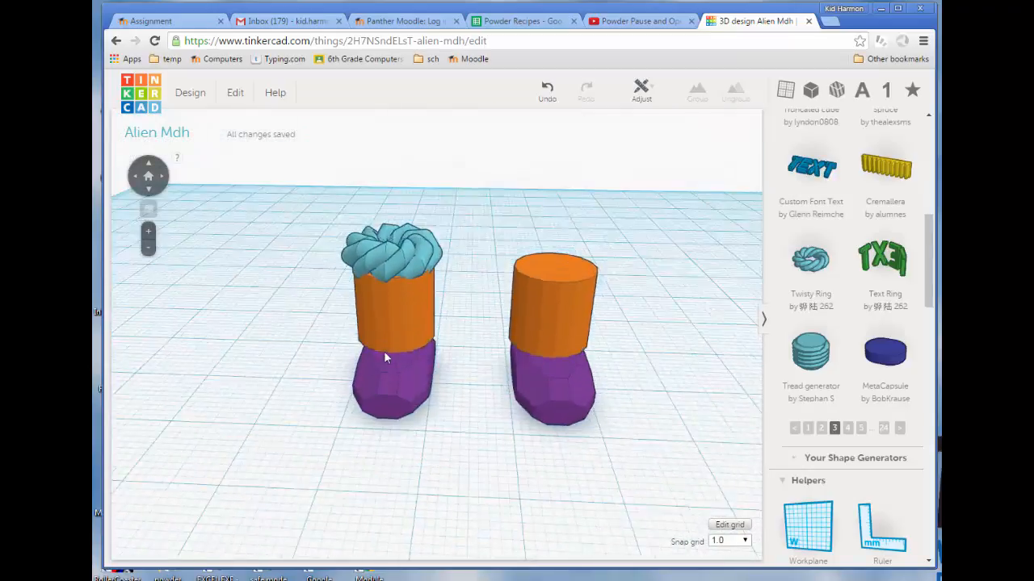
left_click(393, 242)
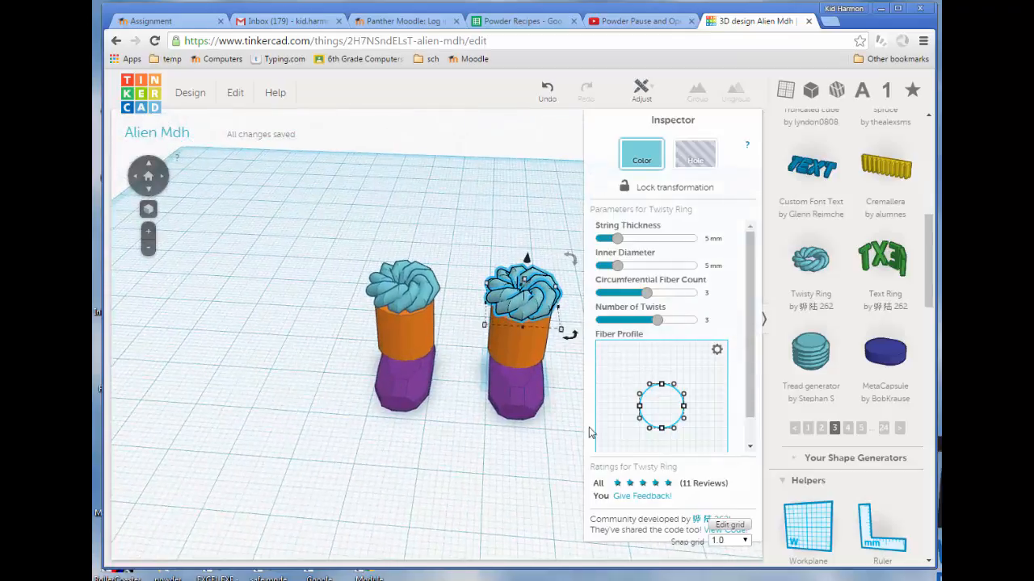
mouse_move(885, 359)
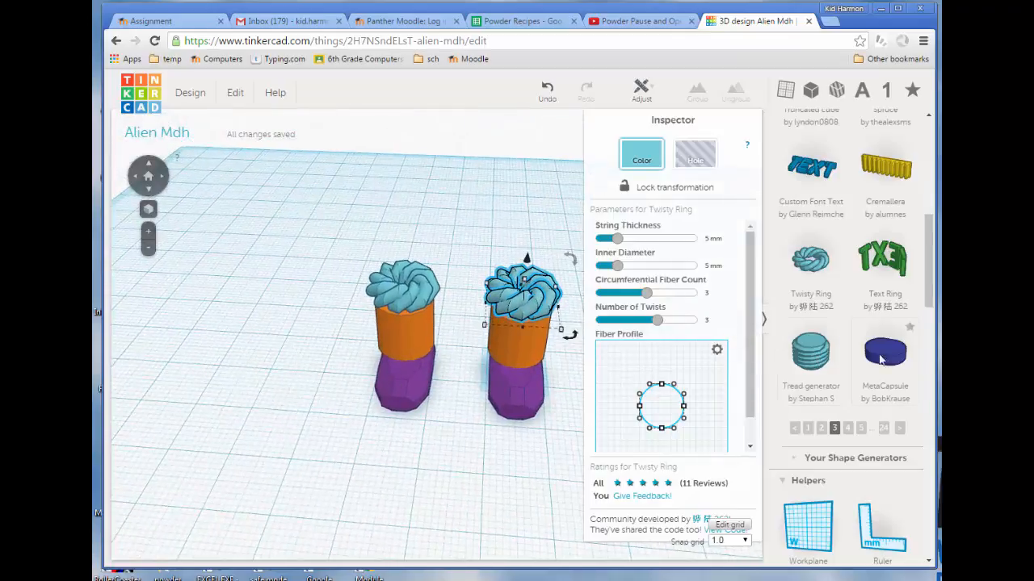
Add Tube joint shapes from community page 4 and orbit to inspect the red skirts.
scroll("down", 3)
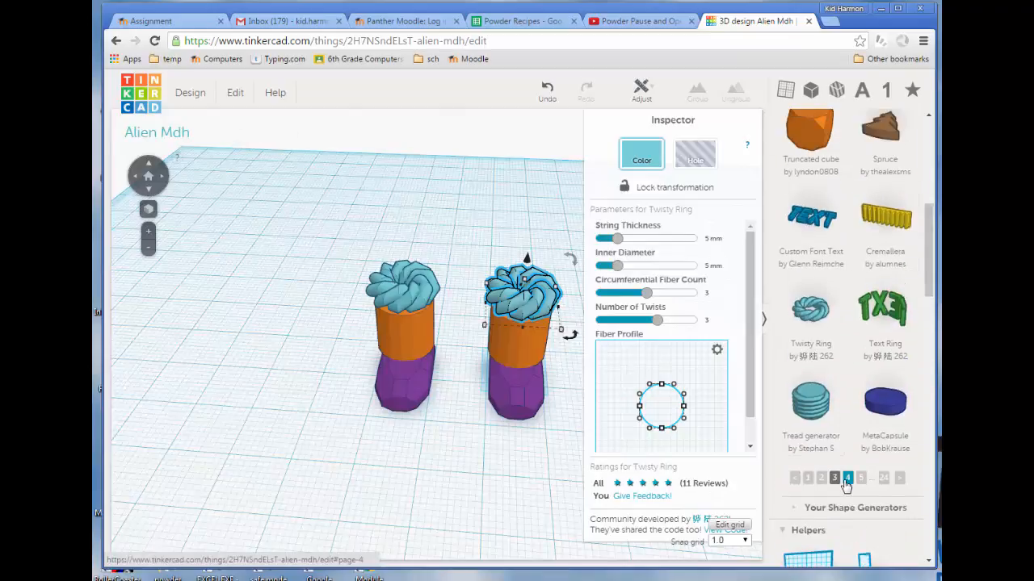
left_click(847, 477)
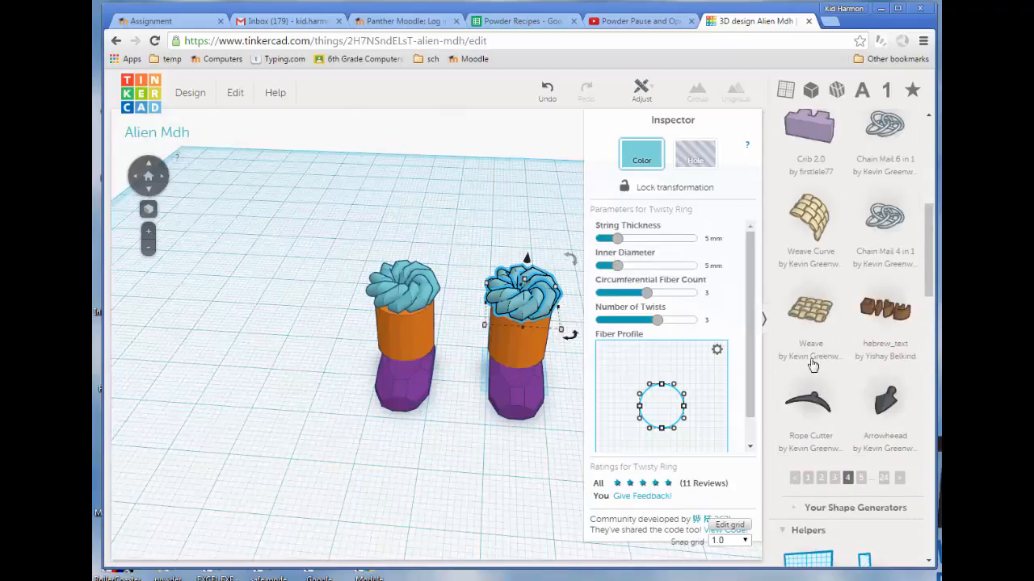
mouse_move(810, 311)
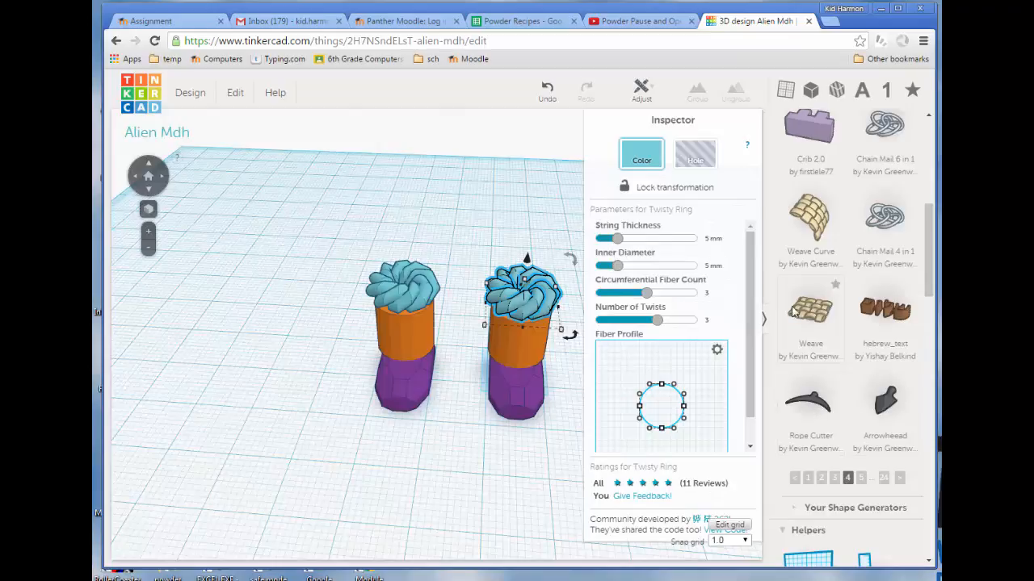
scroll("up", 3)
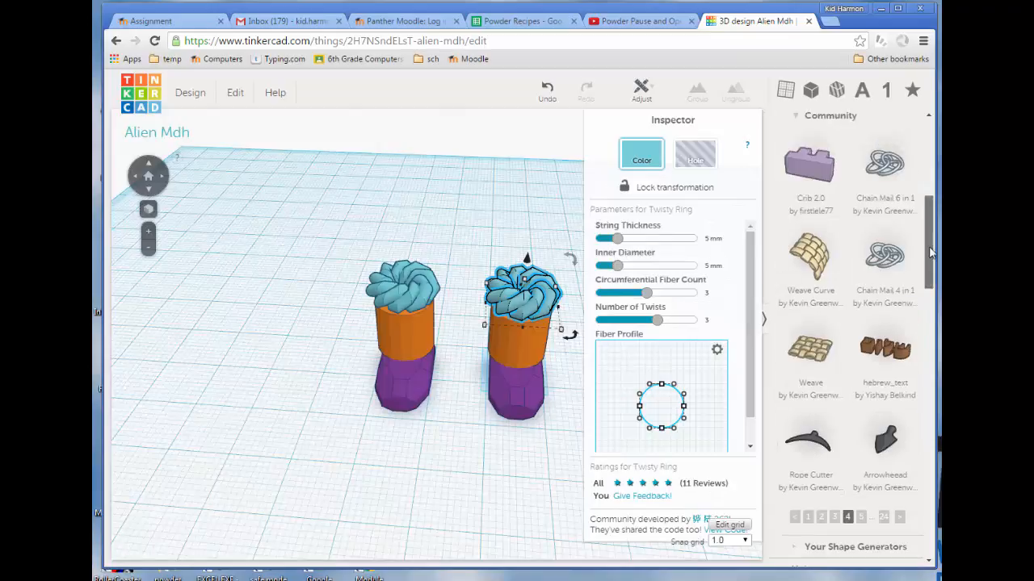
scroll("up", 3)
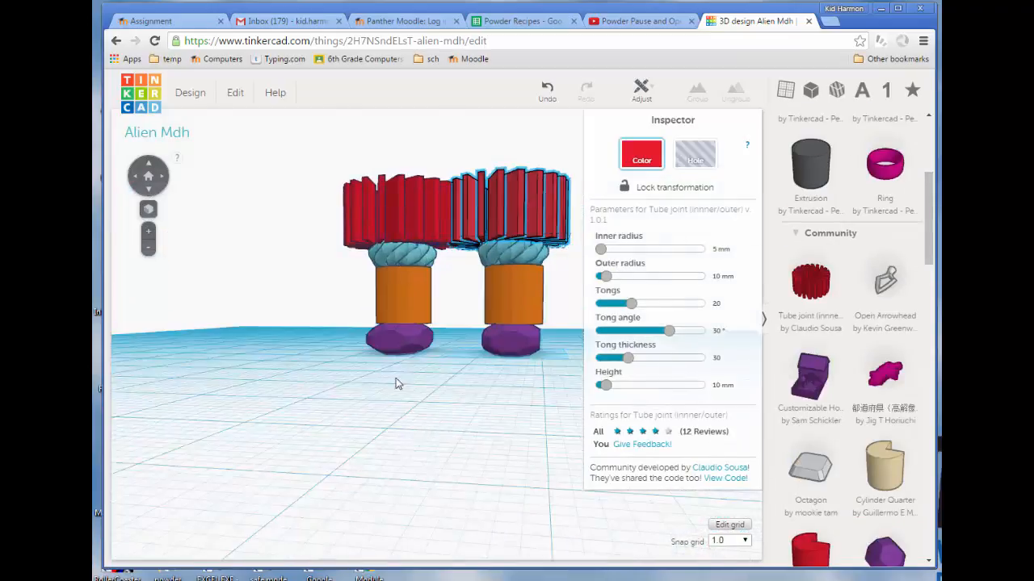
left_click_drag(396, 383, 484, 370)
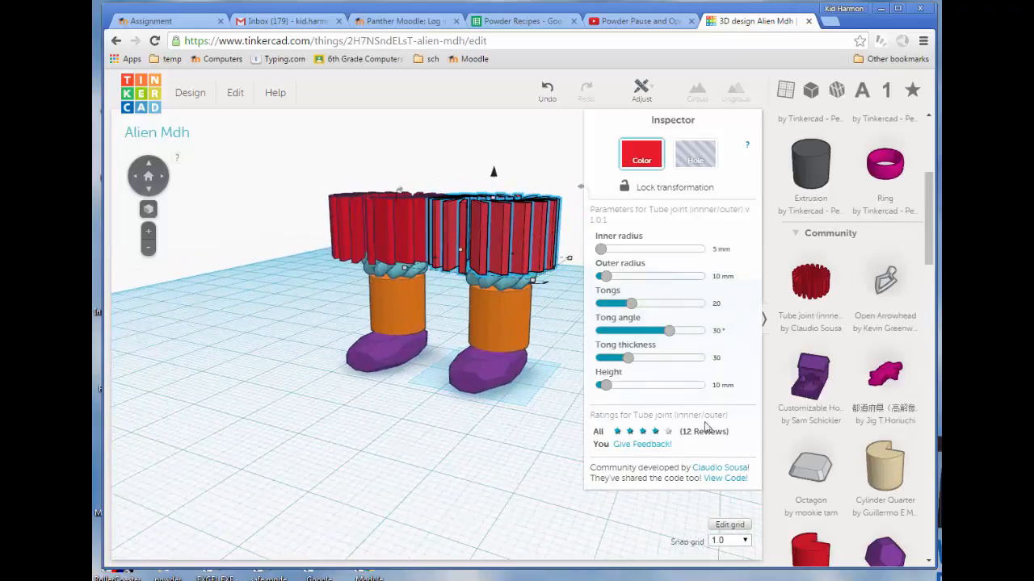
mouse_move(351, 192)
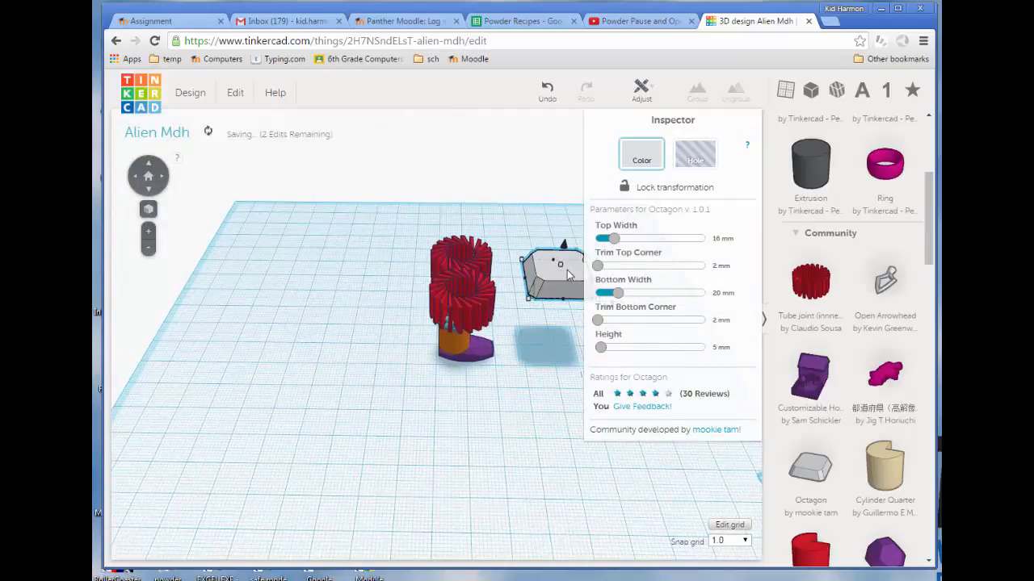
Drag the octagon toward the alien figure.
left_click_drag(561, 266, 457, 258)
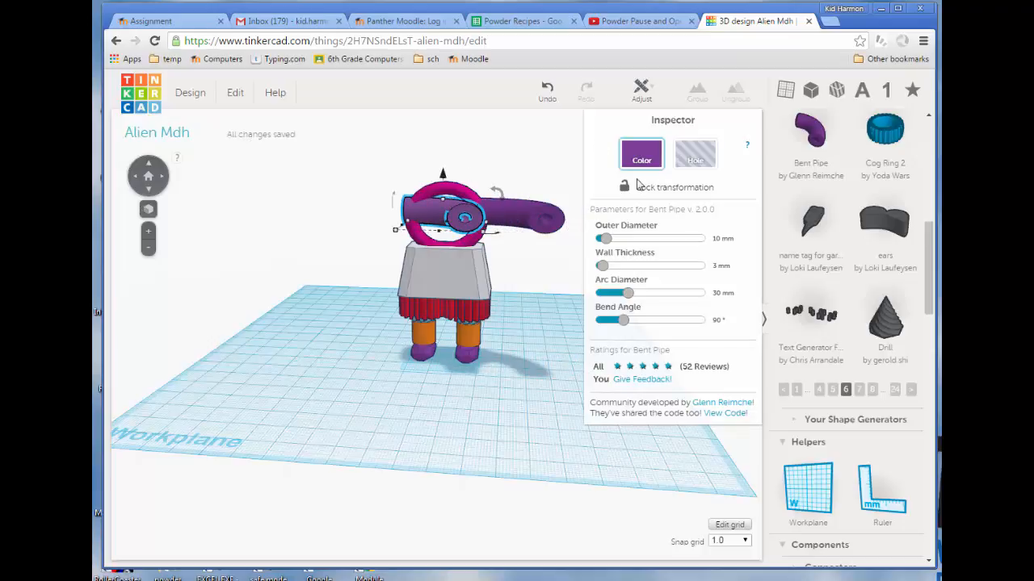
Mirror the purple bent-pipe arm to the opposite side of the pink ring.
left_click(640, 90)
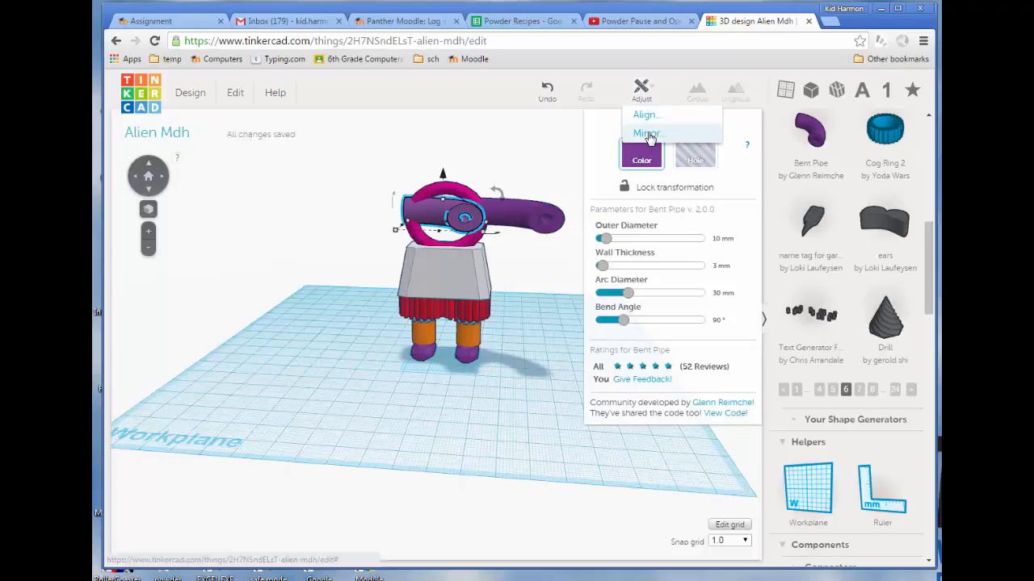
left_click(647, 134)
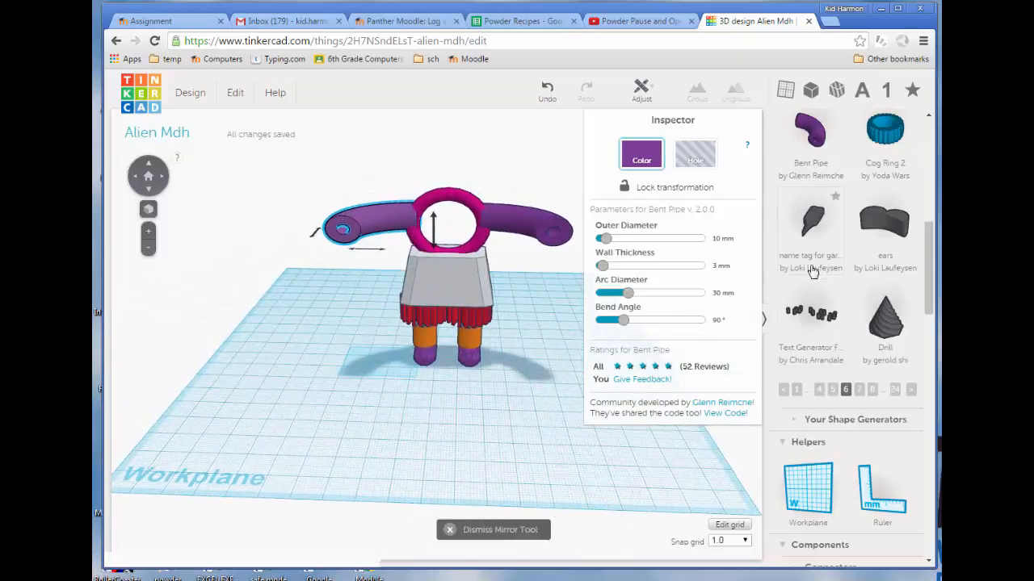
mouse_move(884, 329)
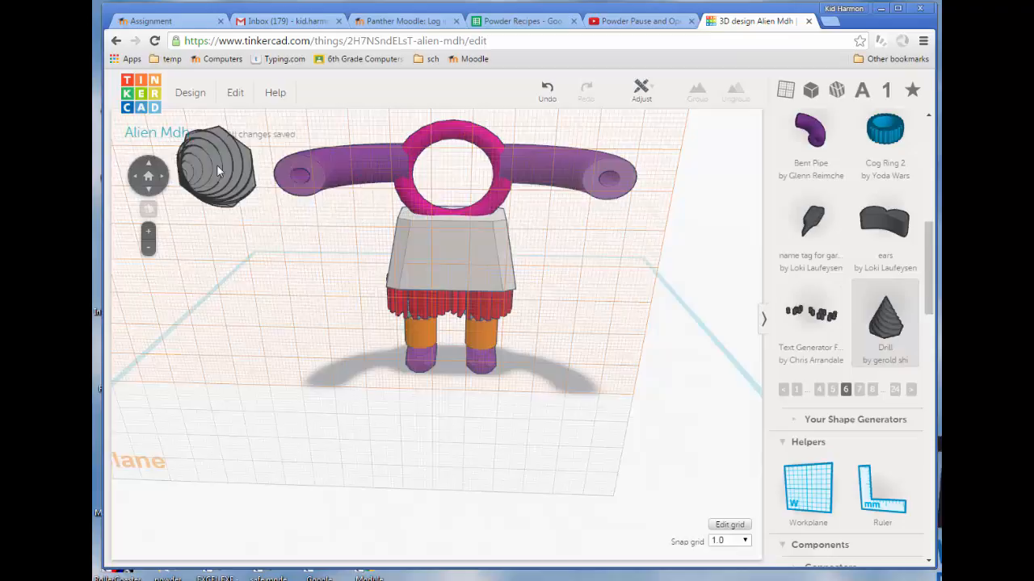
Drop the dark gray drill shape onto the end of the left arm.
left_click(303, 170)
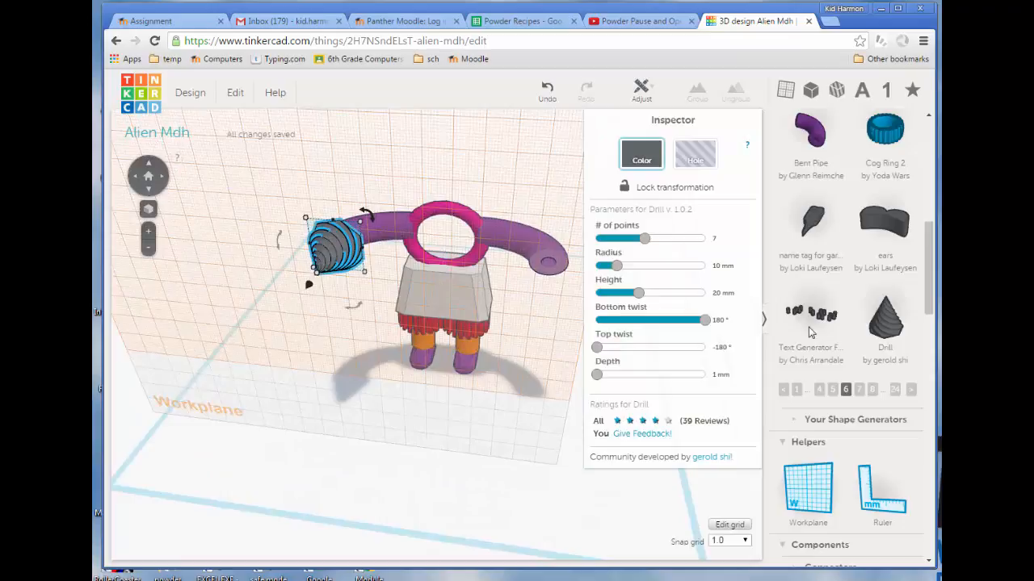
mouse_move(811, 266)
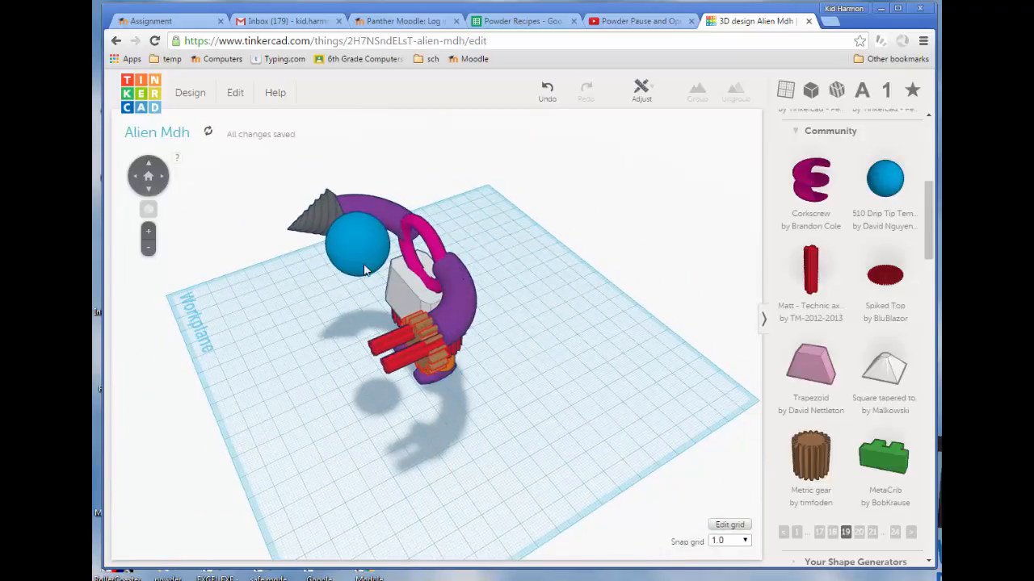
Place the blue sphere head on top of the pink ring and orbit to check.
left_click(359, 242)
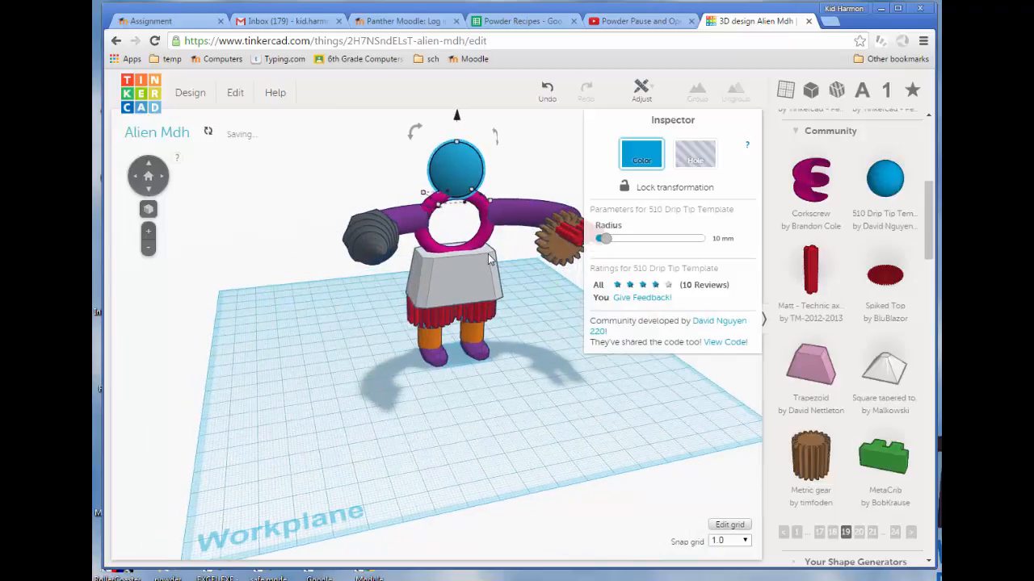
left_click_drag(485, 258, 315, 283)
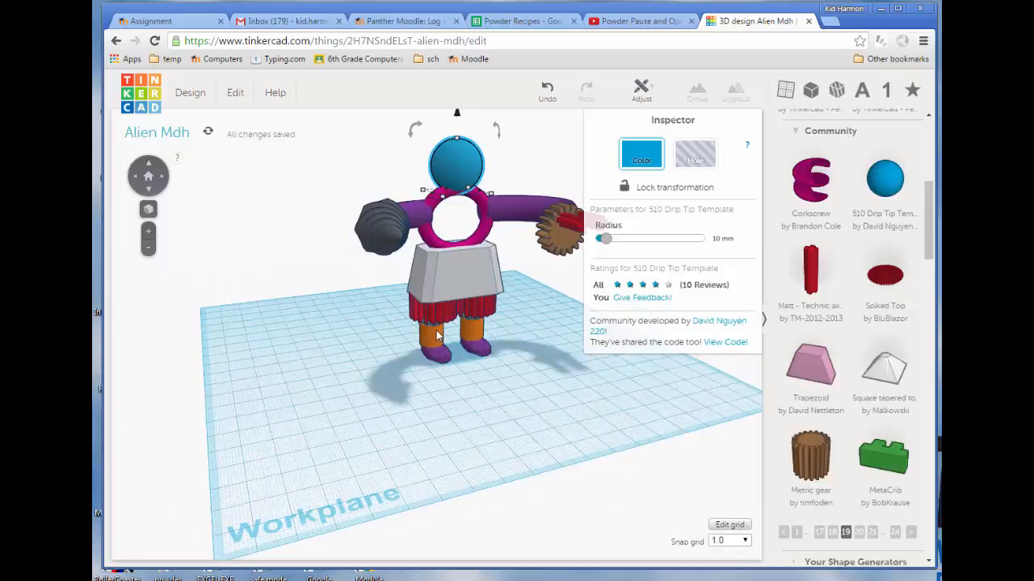
mouse_move(209, 146)
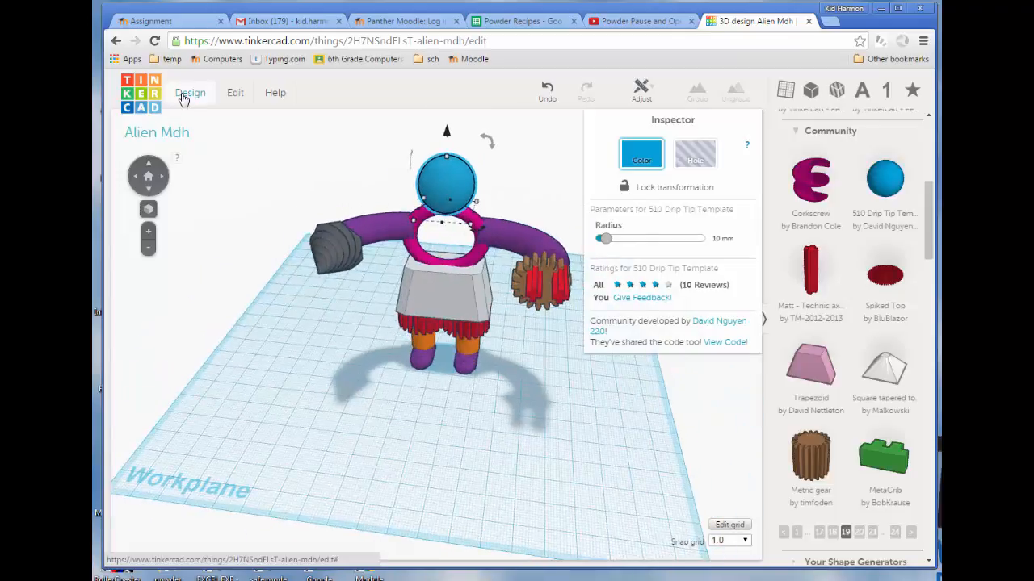
Upload the Alien Mdh design to Thingiverse from the Design menu.
left_click(191, 92)
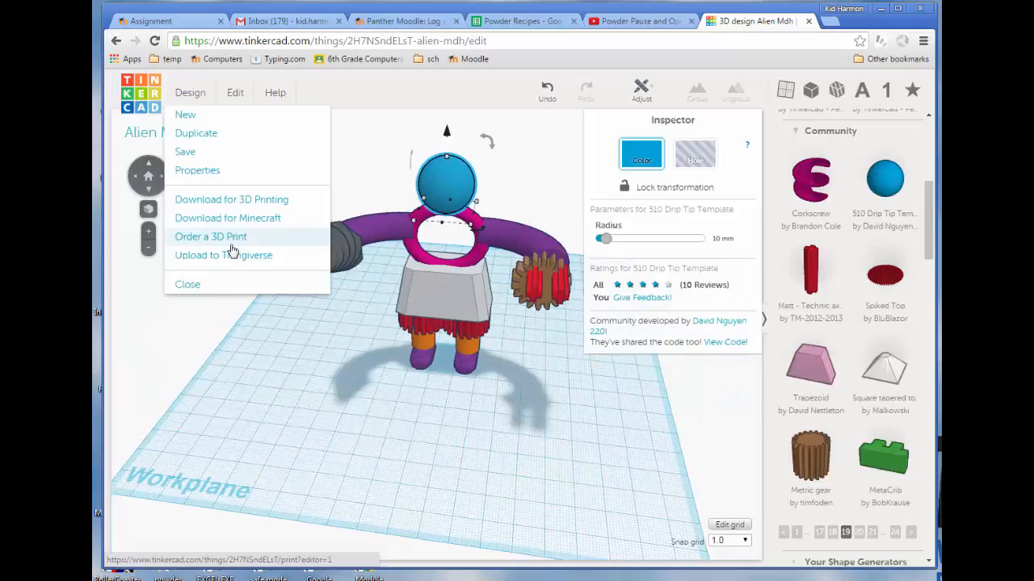
mouse_move(223, 256)
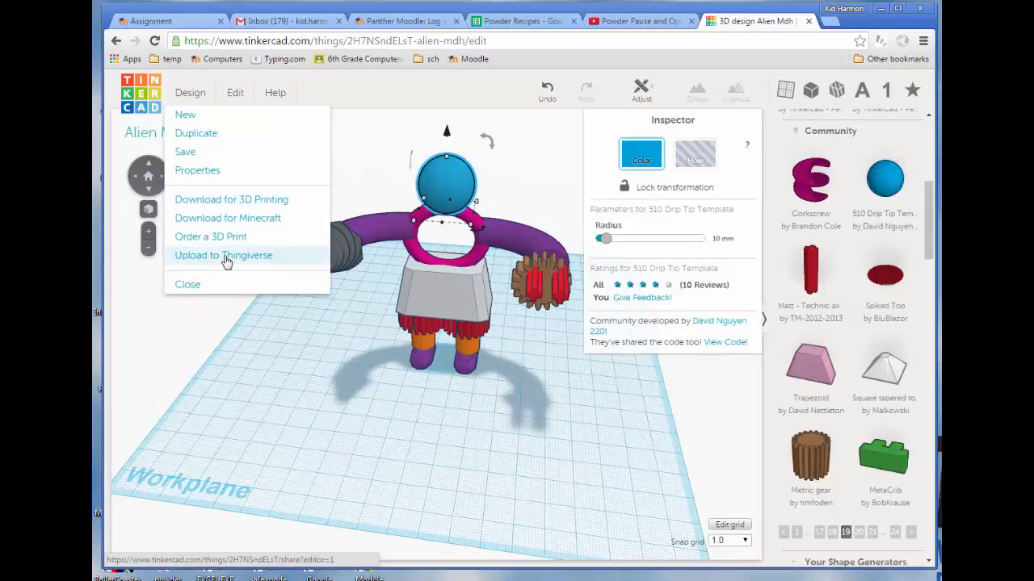
left_click(223, 255)
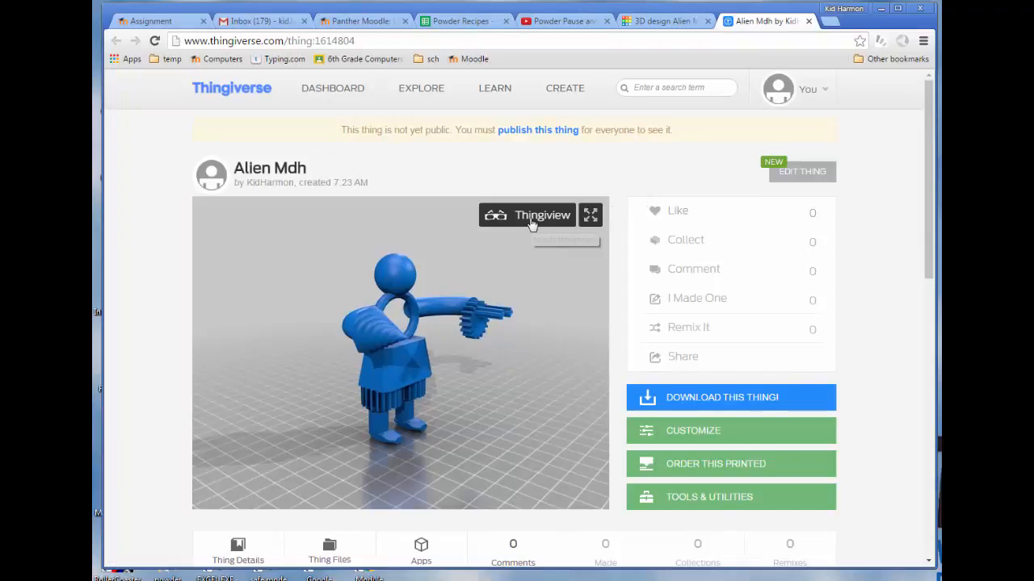
Switch to Thingiview and rotate the Alien Mdh model in the 3D viewer.
left_click(542, 215)
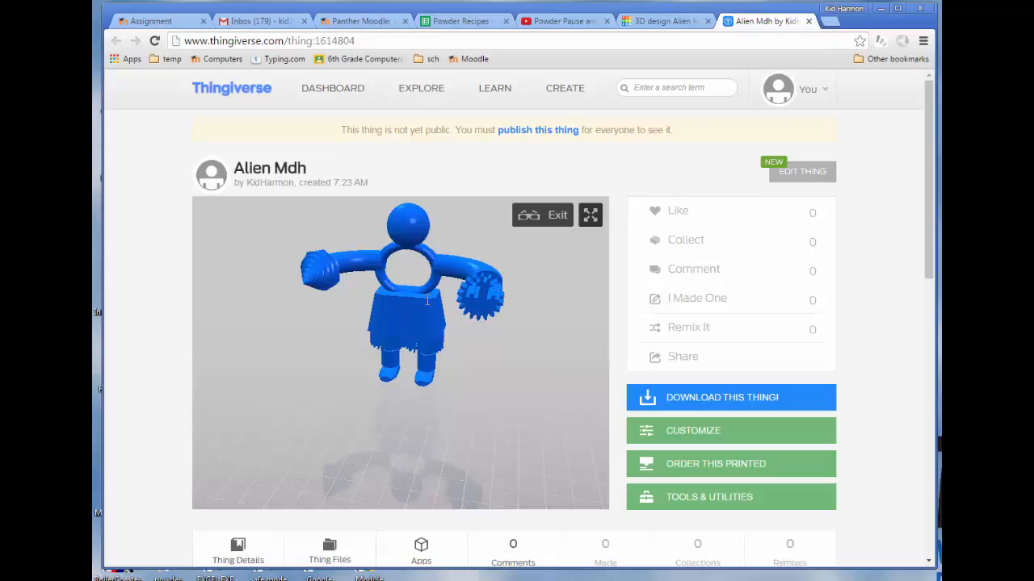
left_click_drag(426, 301, 531, 346)
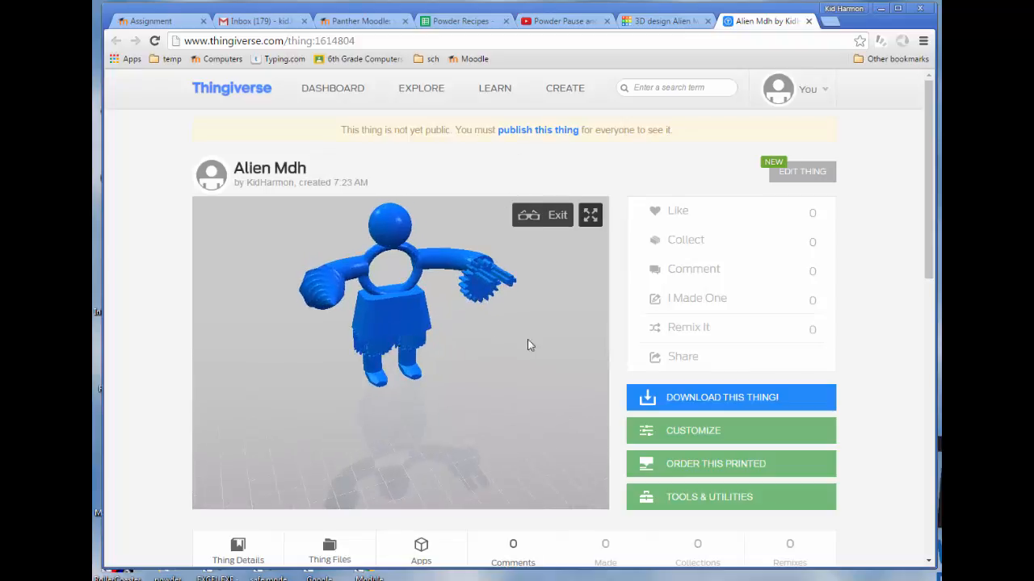
mouse_move(652, 106)
type("t")
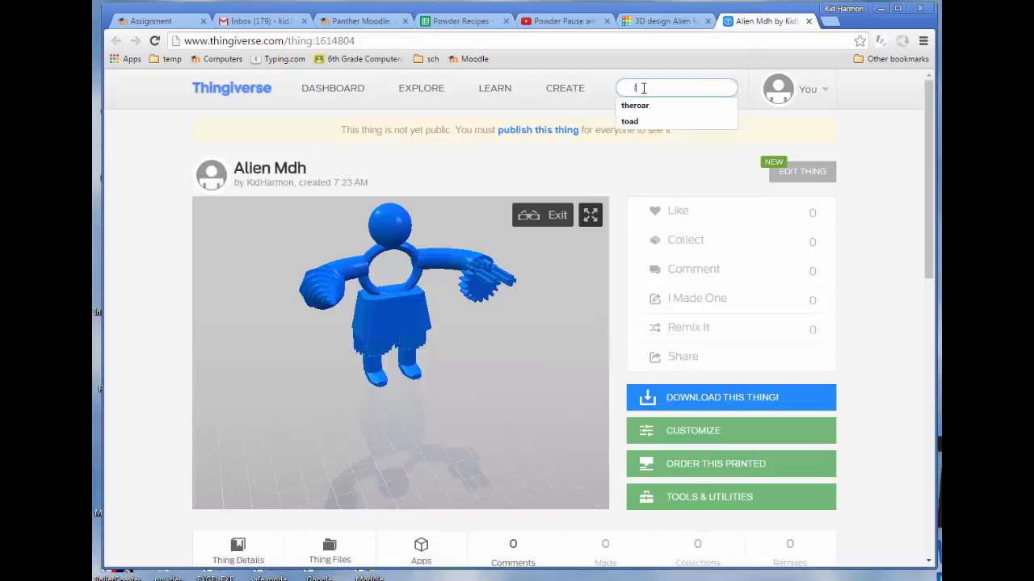
Search Thingiverse for 'theroar' and show matching users instead of things.
left_click(635, 105)
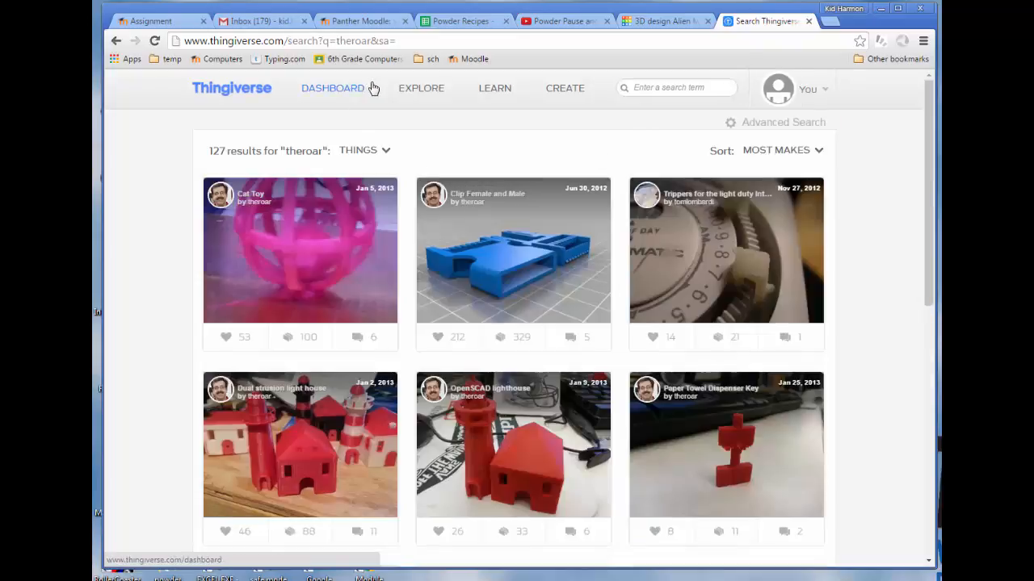
mouse_move(379, 152)
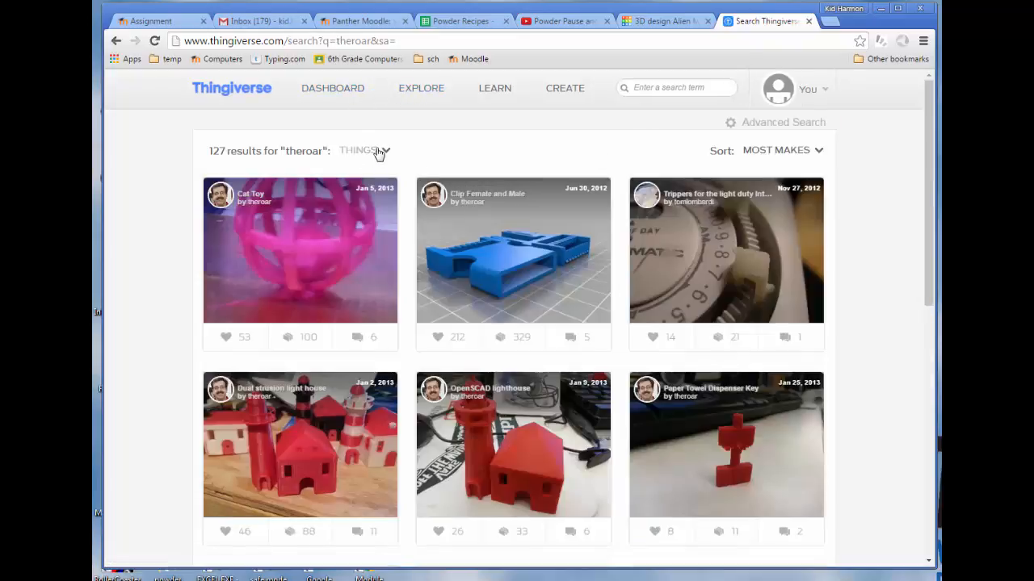
left_click(363, 150)
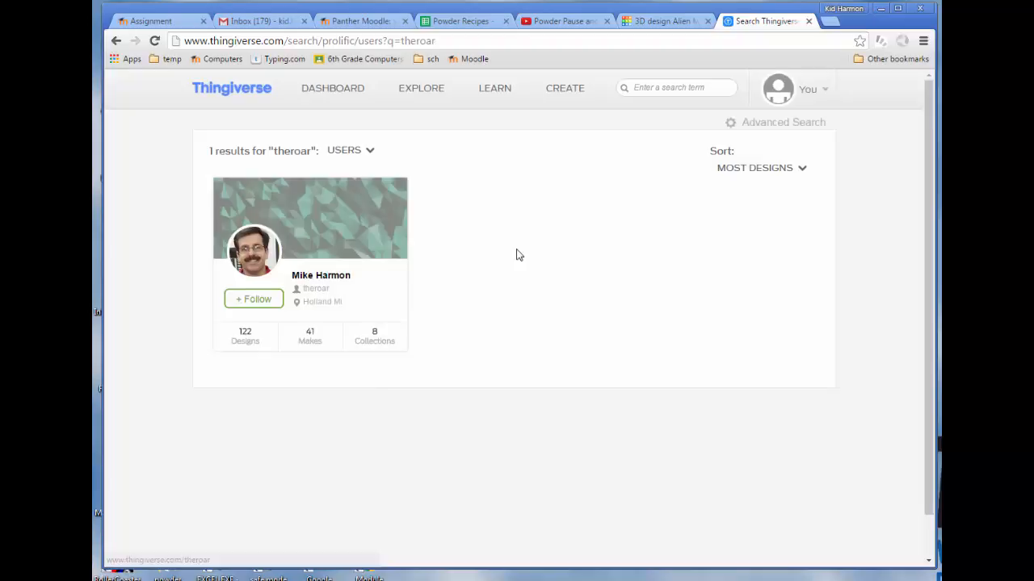
mouse_move(254, 300)
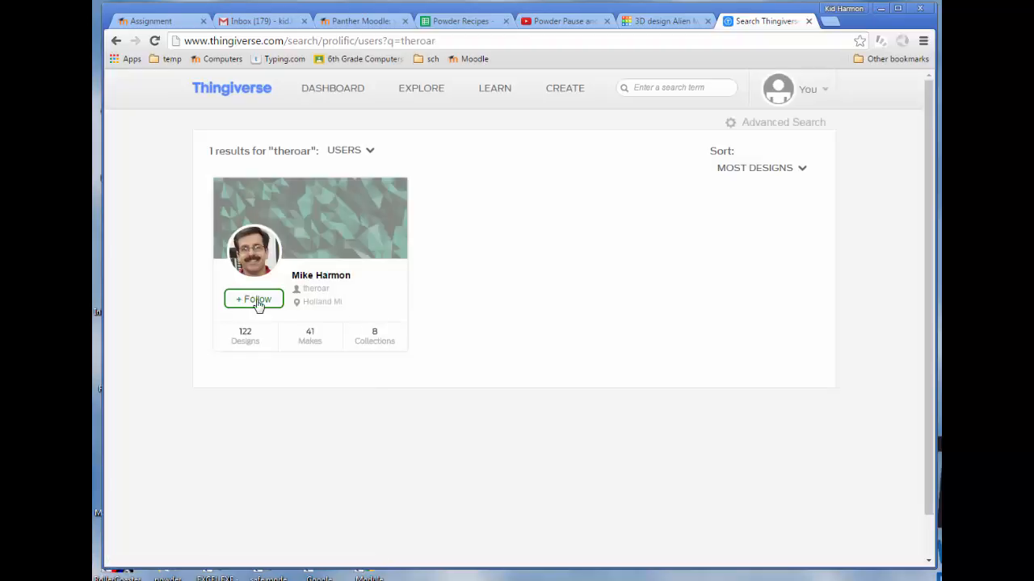
mouse_move(248, 308)
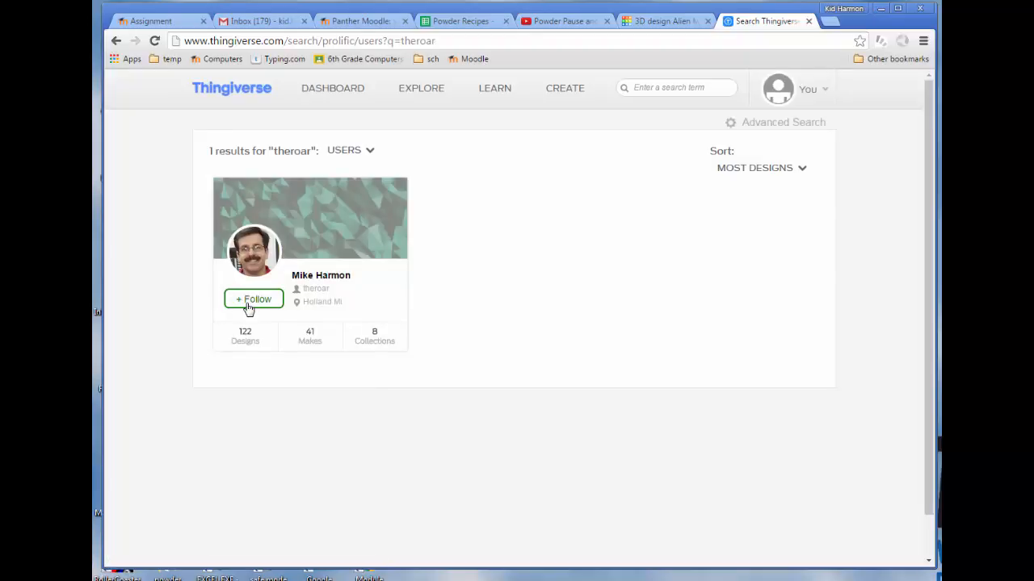
mouse_move(510, 95)
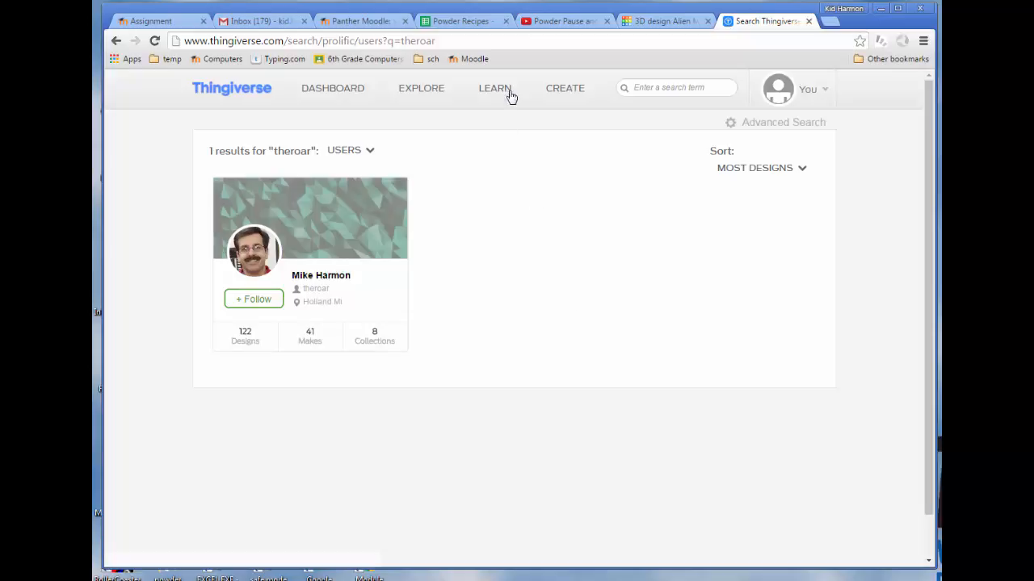
mouse_move(419, 118)
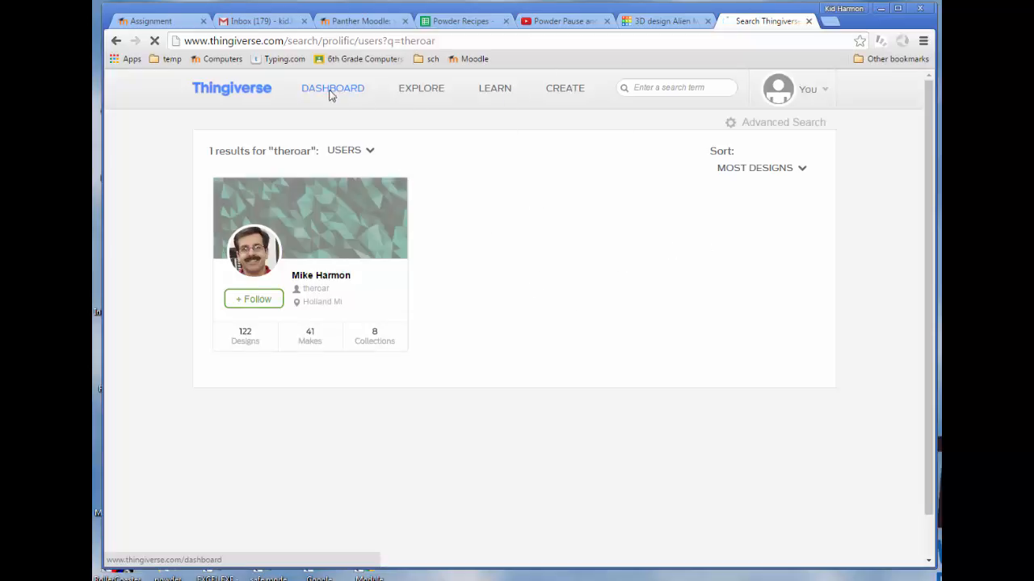
Visit the Thingiverse dashboard, then close Tinkercad's Upload to Thingiverse confirmation.
left_click(332, 88)
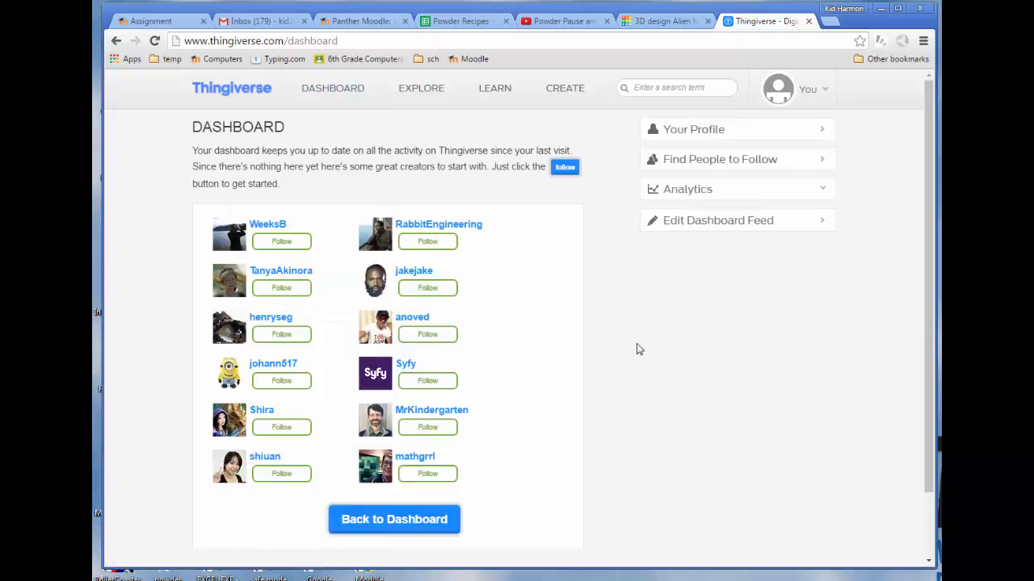
mouse_move(662, 353)
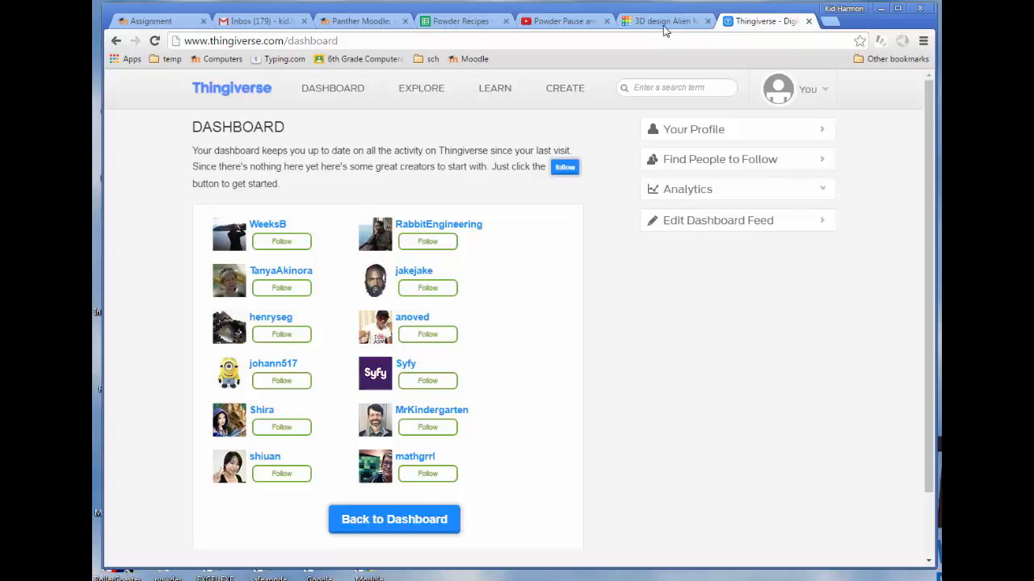
left_click(662, 20)
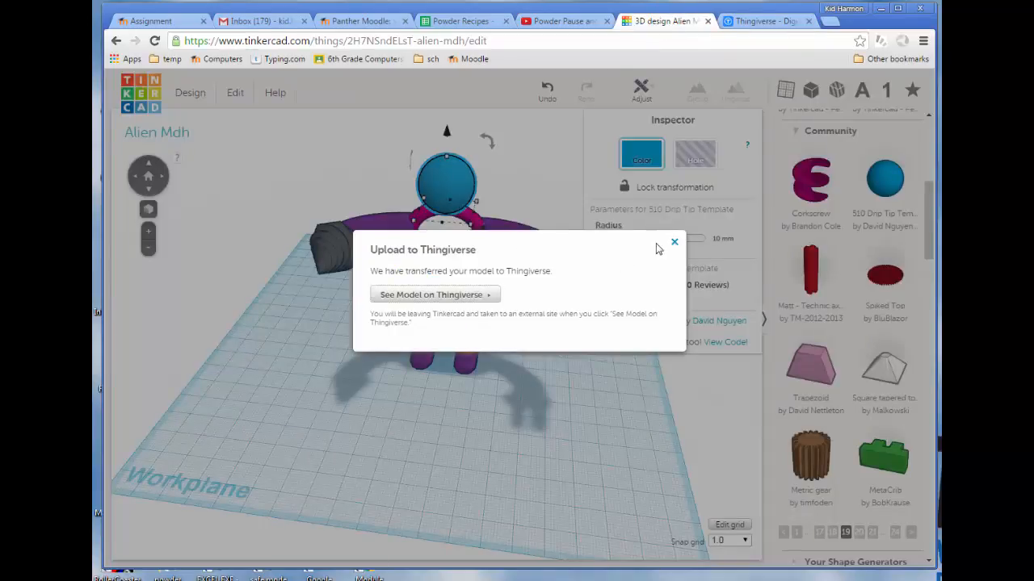
left_click(673, 241)
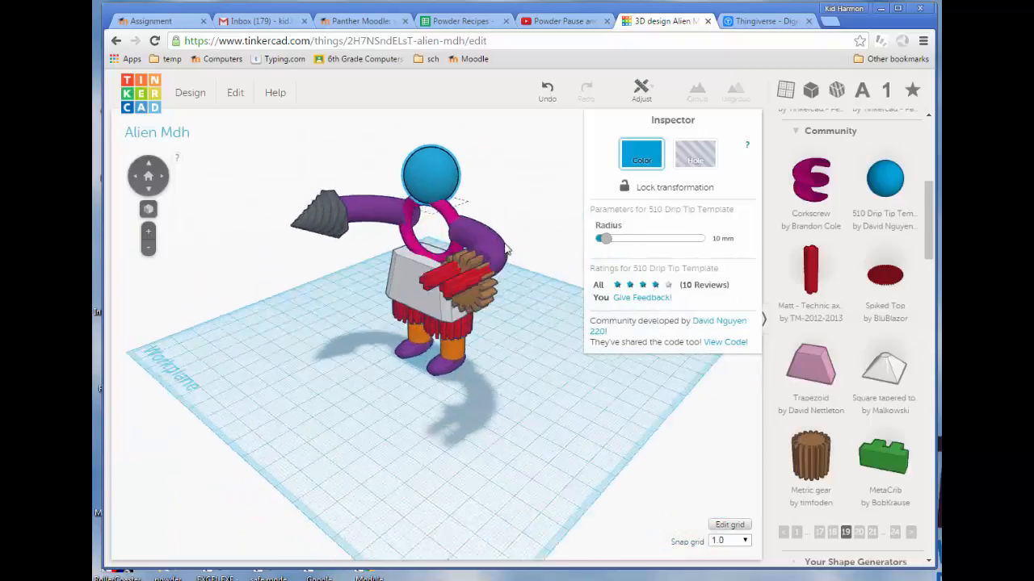